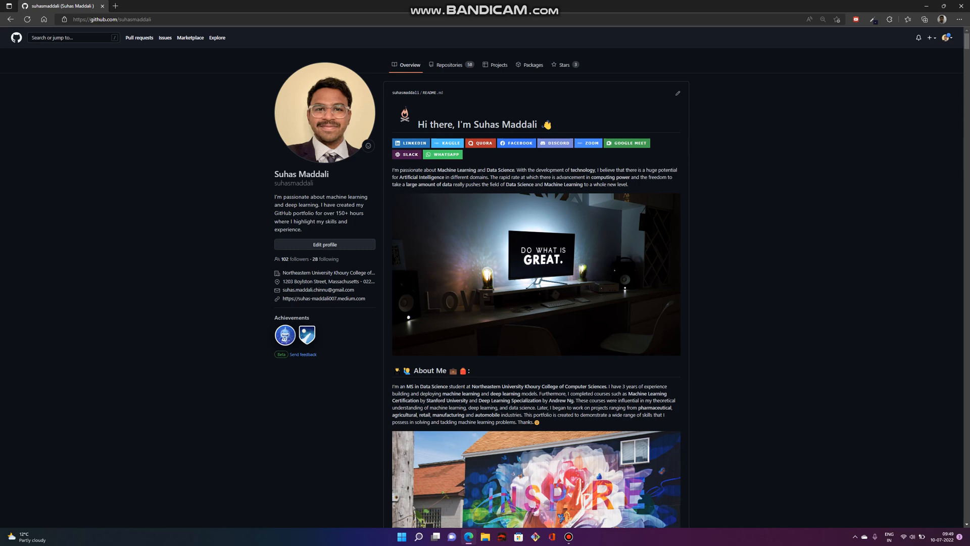
Scroll the profile README past About Me to the My Skills and My GitHub Summary stats cards.
left_click(410, 143)
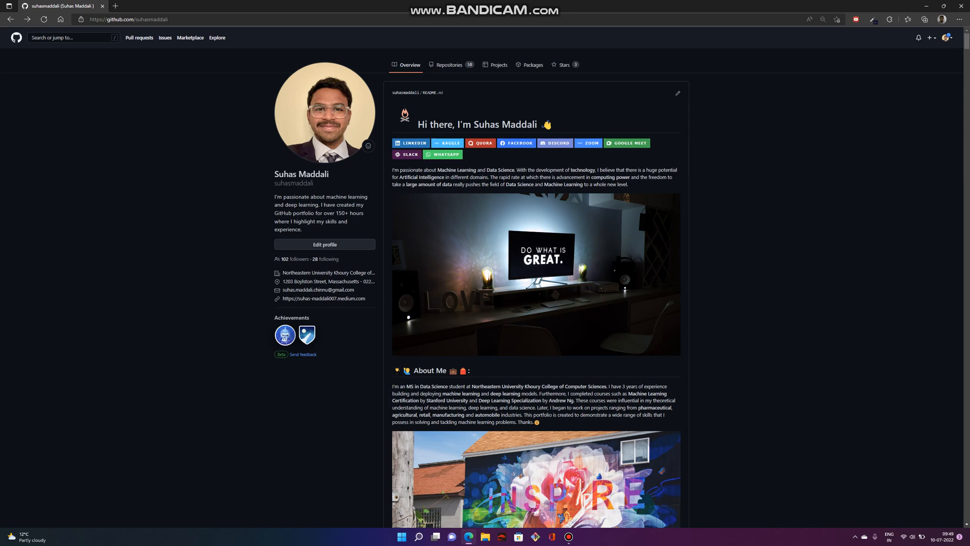
scroll("down", 3)
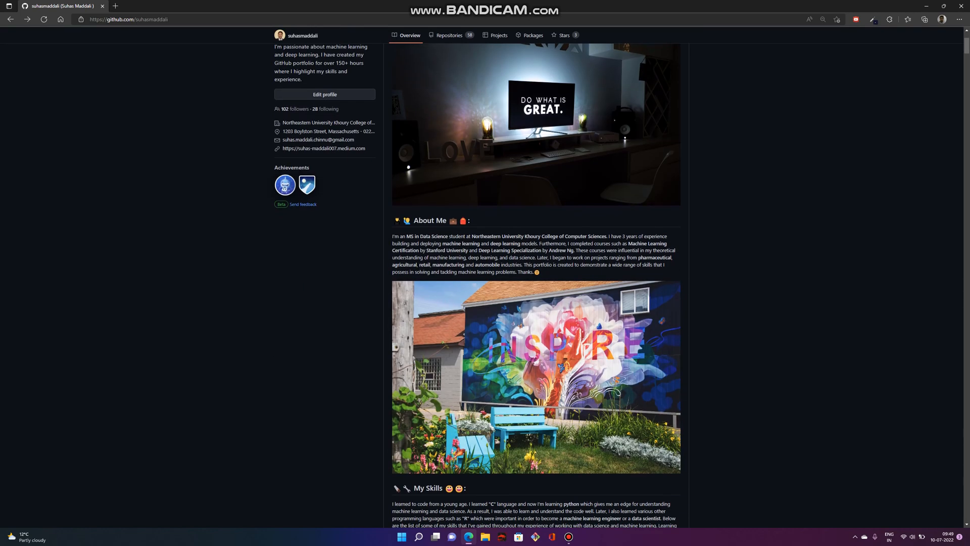
scroll("down", 3)
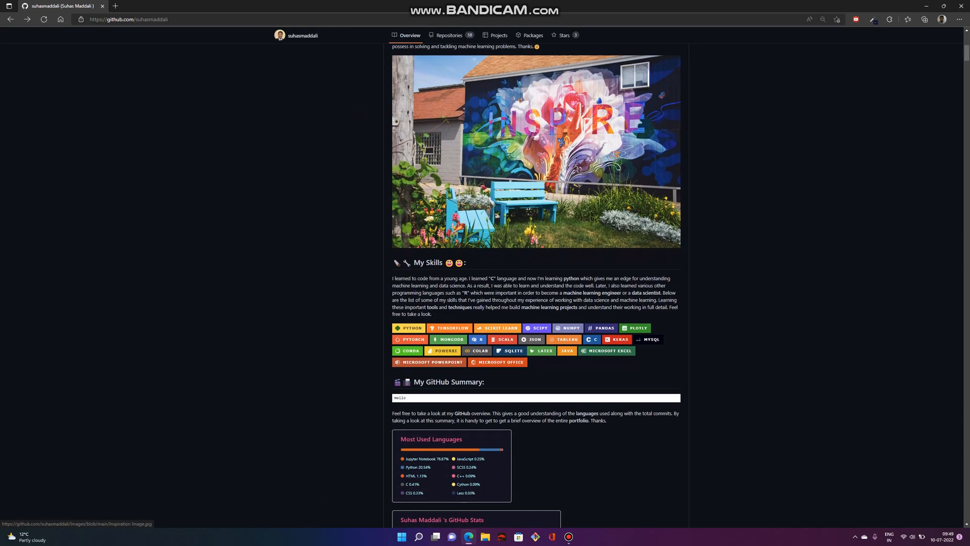
scroll("down", 3)
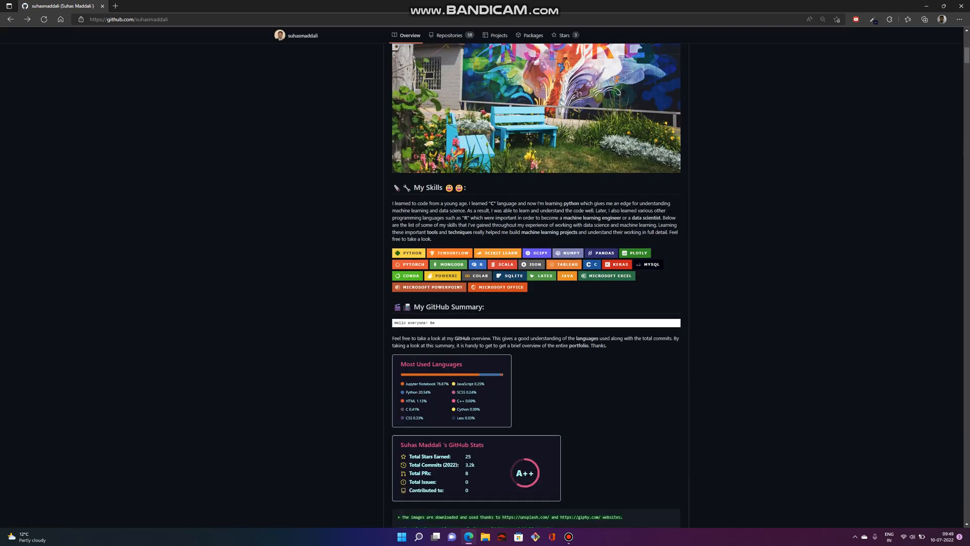
scroll("down", 3)
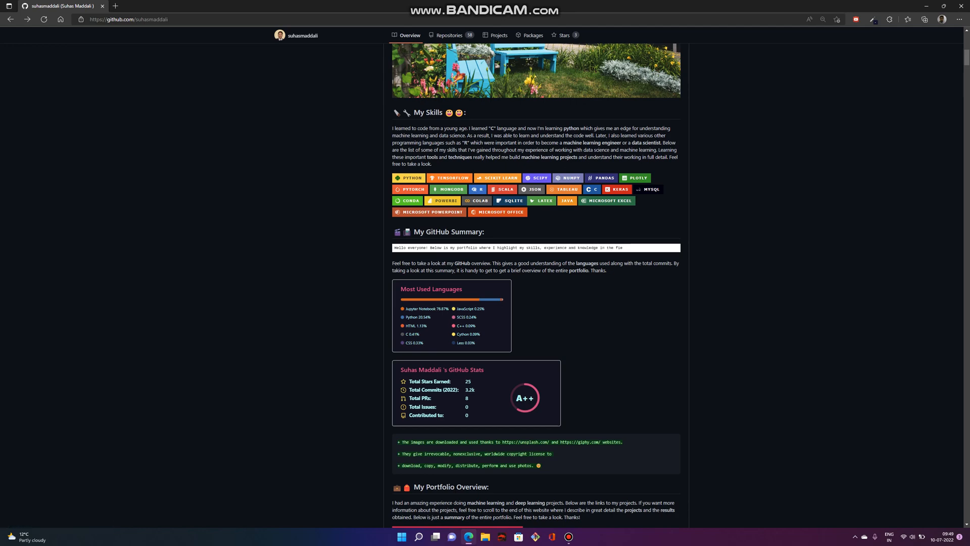
Scroll down through the Machine Learning, NLP and Computer Vision project galleries.
scroll("down", 3)
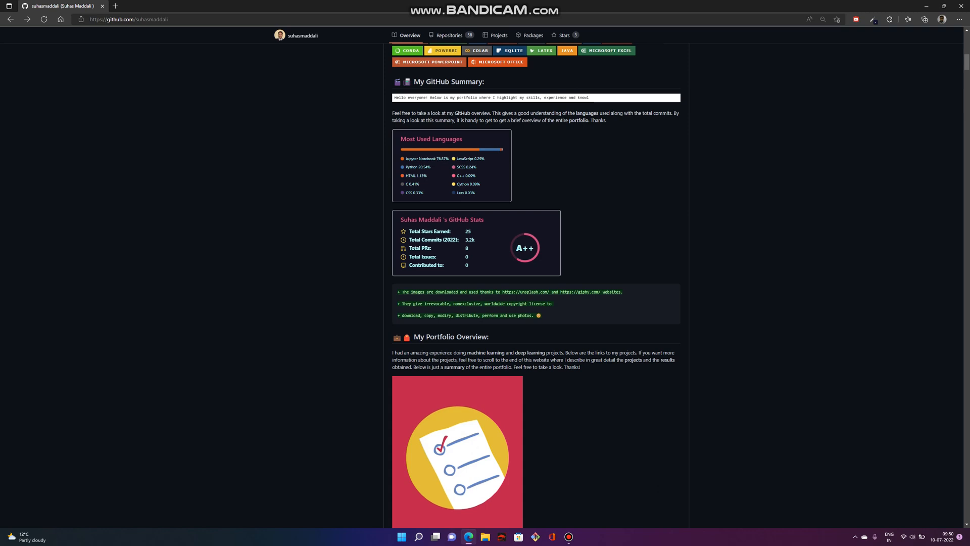
scroll("down", 3)
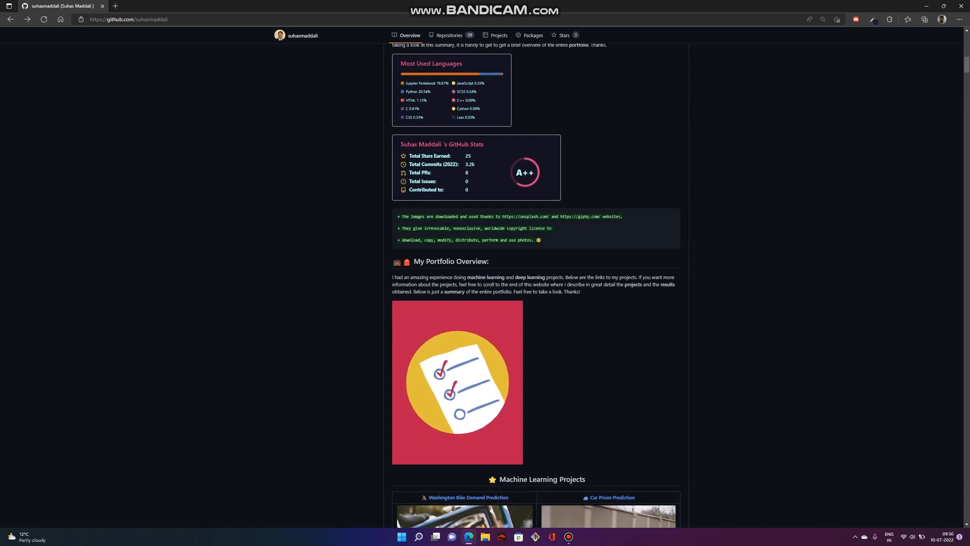
scroll("down", 3)
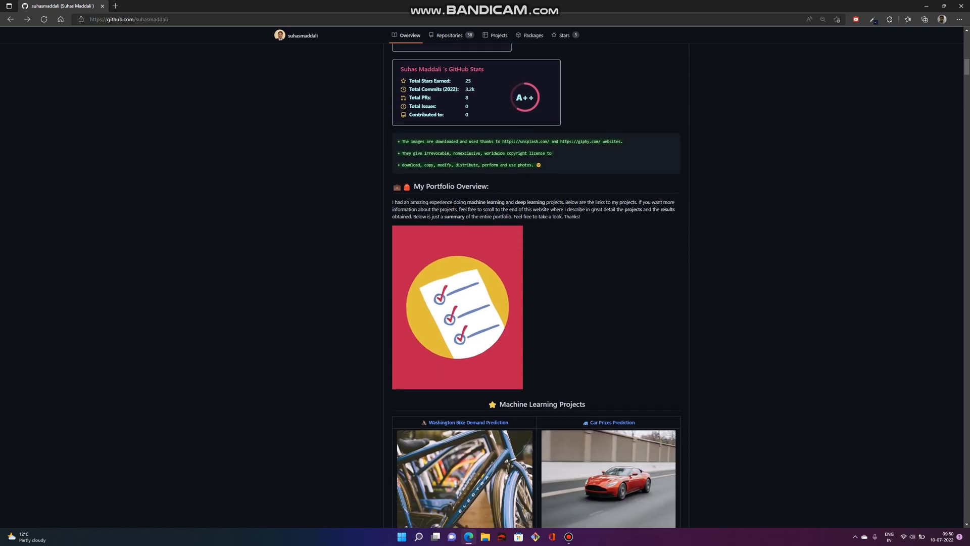
scroll("up", 3)
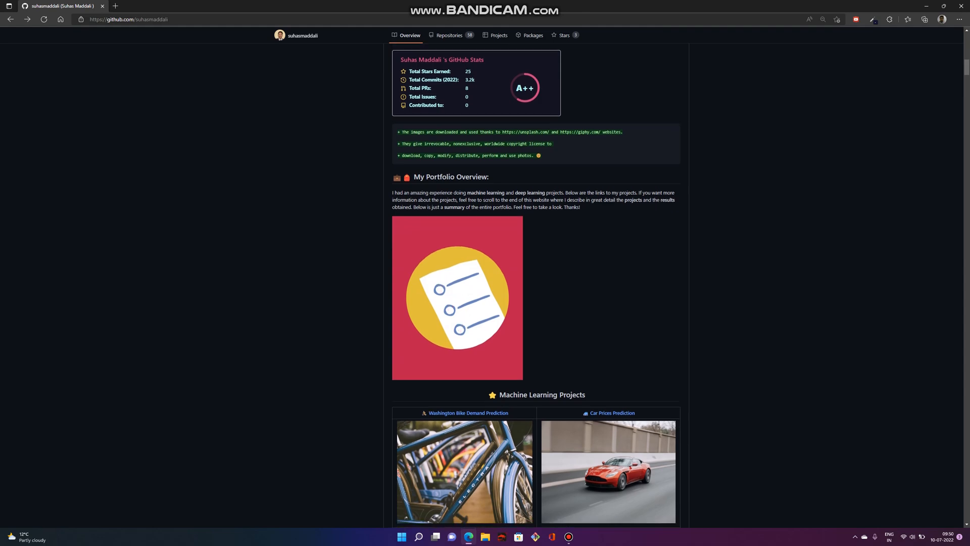
scroll("down", 3)
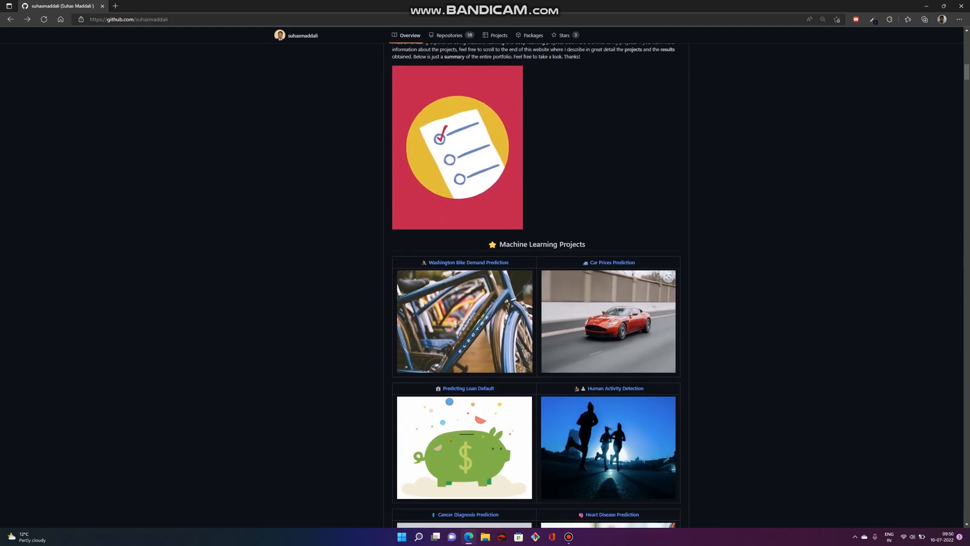
scroll("down", 3)
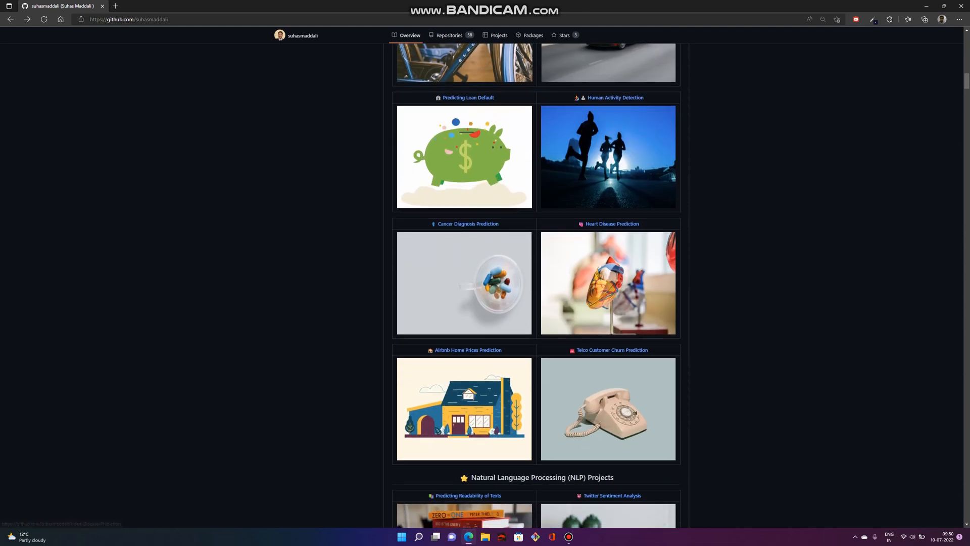
Continue past the Data Visualization projects to the SQL and Web Scraping project cards.
scroll("down", 3)
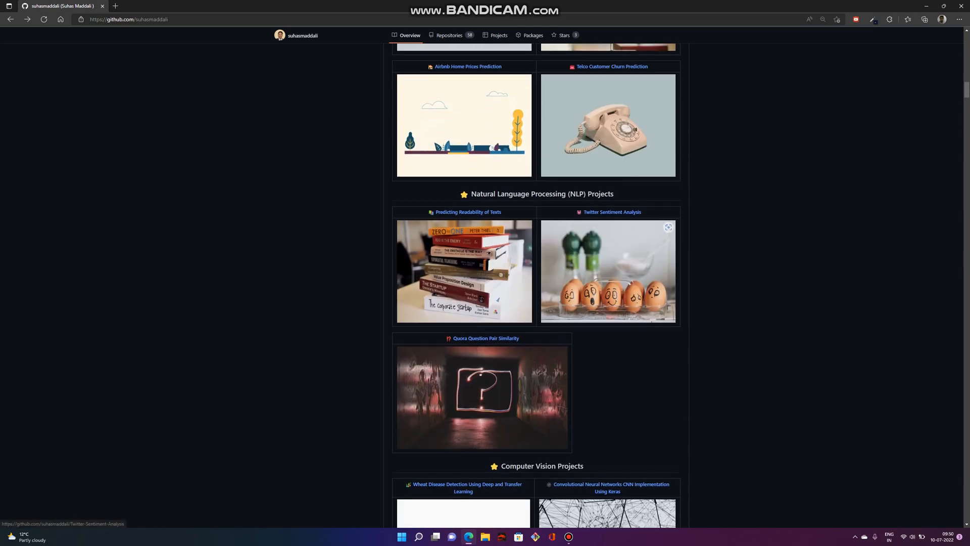
scroll("down", 3)
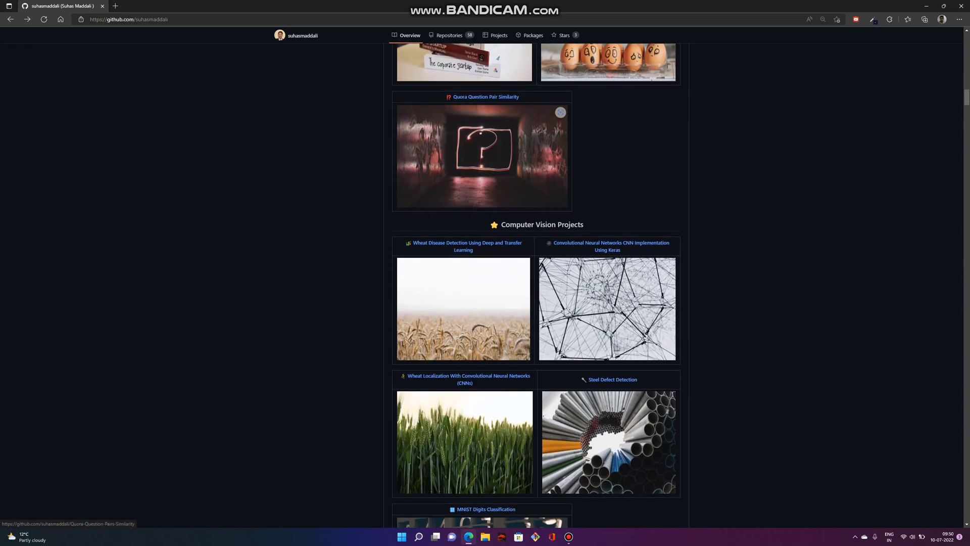
scroll("down", 3)
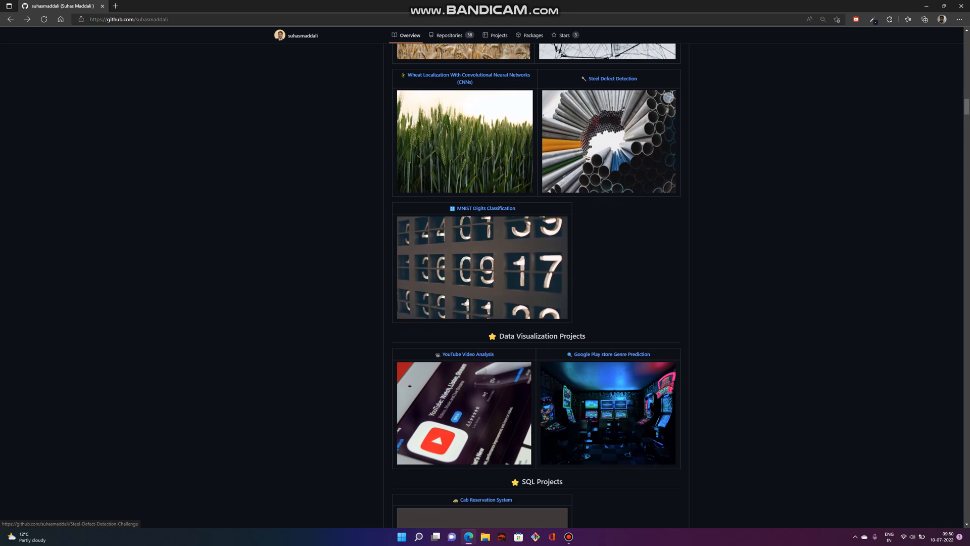
scroll("down", 3)
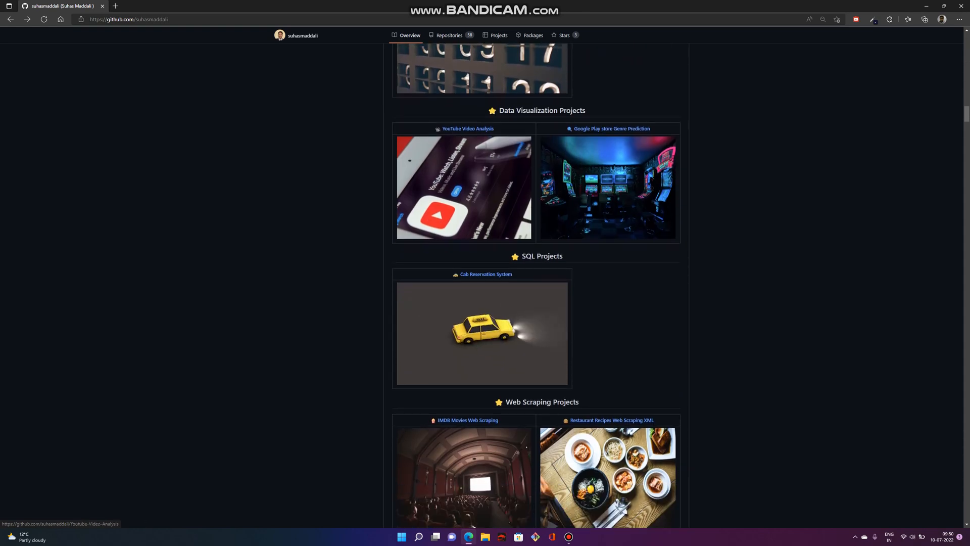
scroll("down", 3)
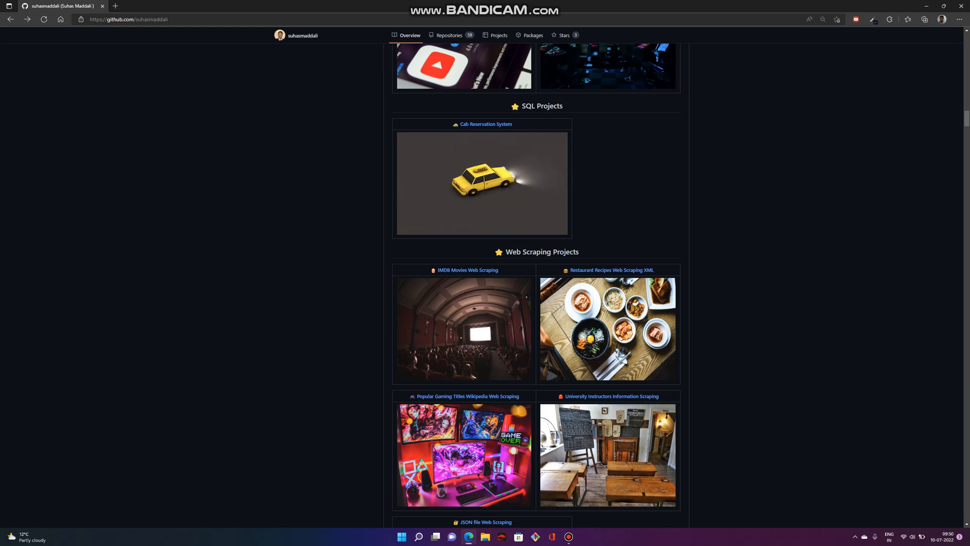
Glance at the SOTA techniques and work experience sections, then return to the Machine Learning Projects grid.
scroll("down", 3)
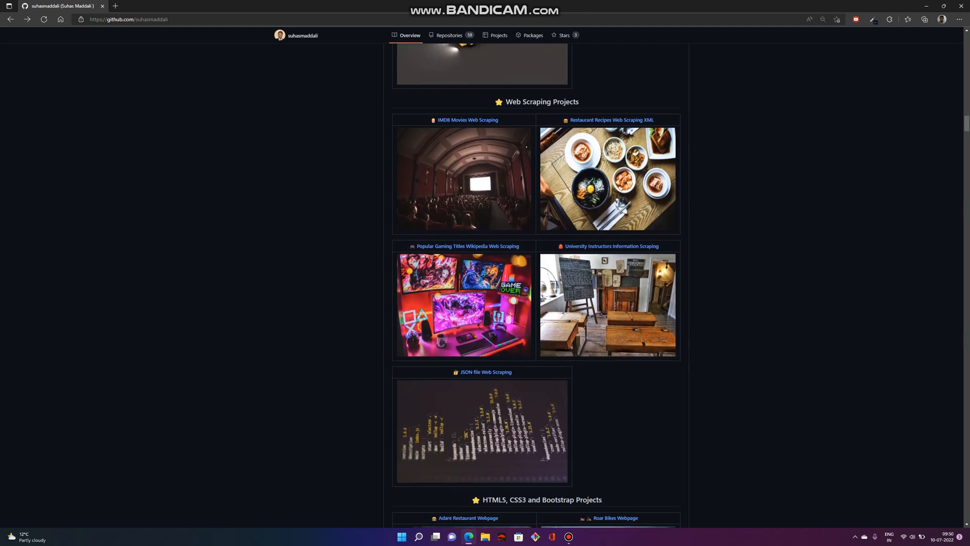
scroll("down", 3)
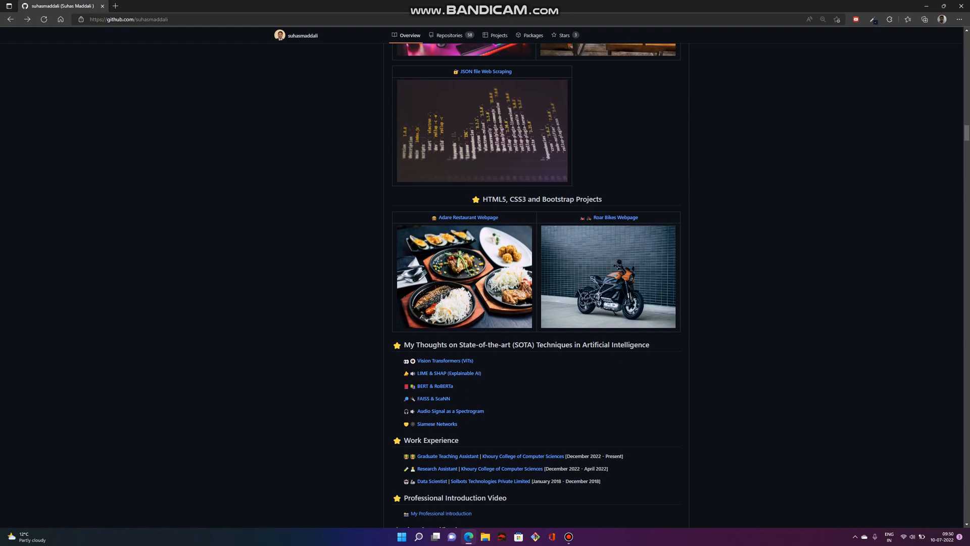
scroll("up", 3)
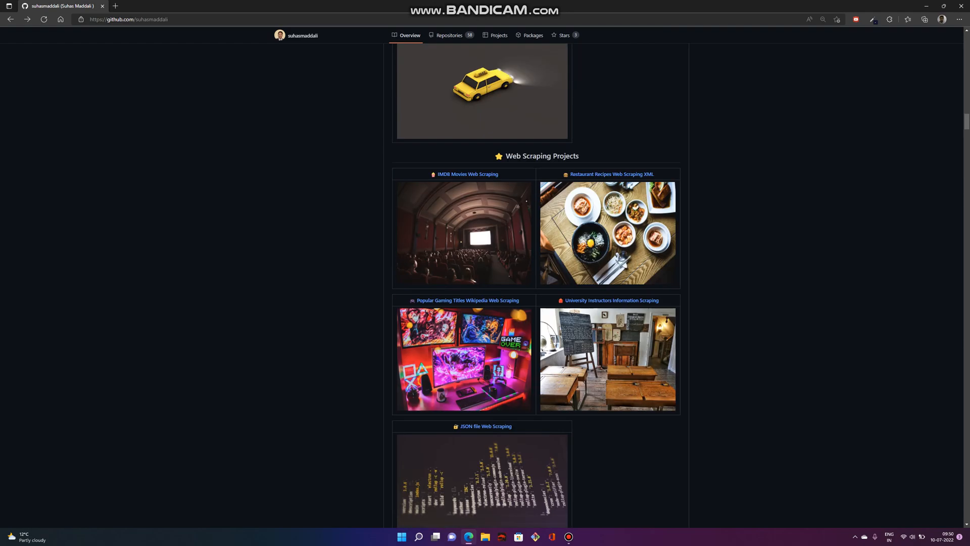
scroll("up", 3)
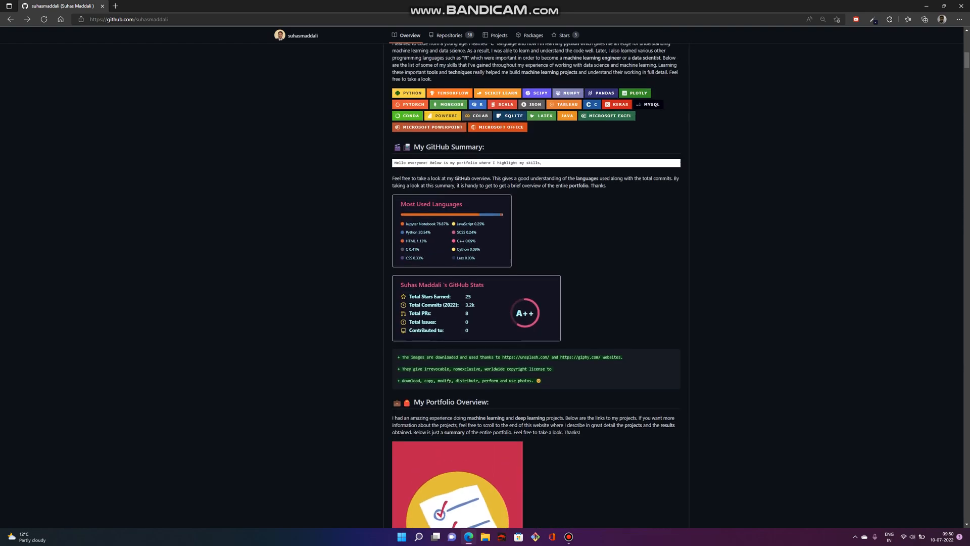
scroll("down", 3)
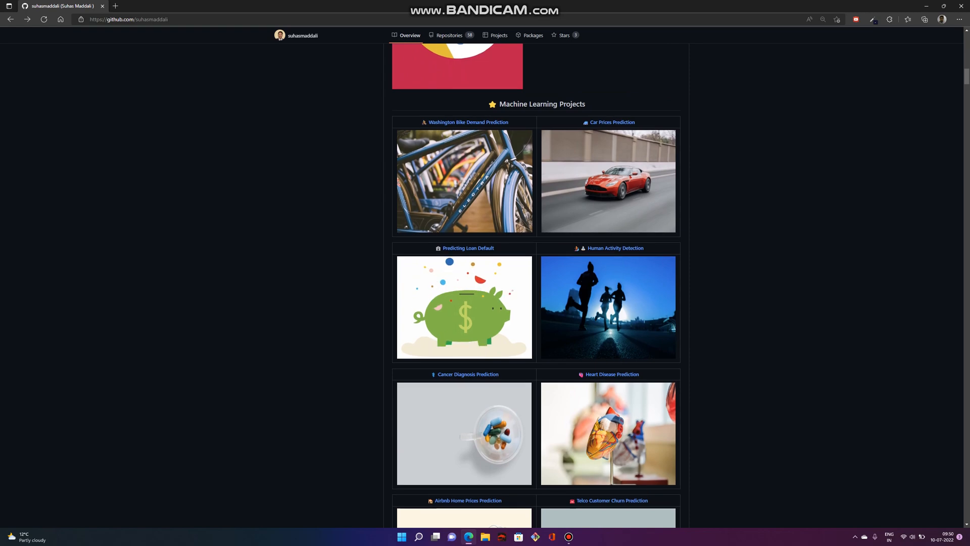
mouse_move(526, 137)
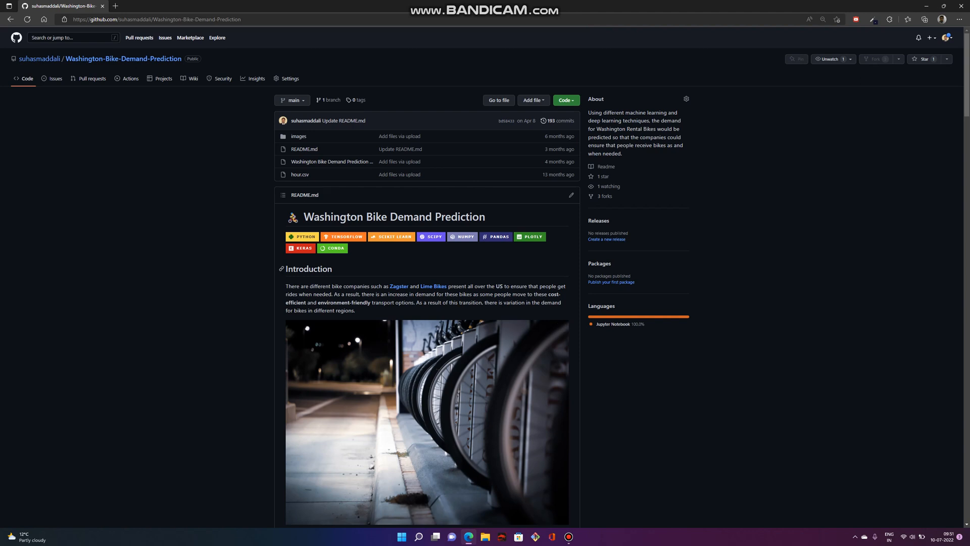
mouse_move(281, 268)
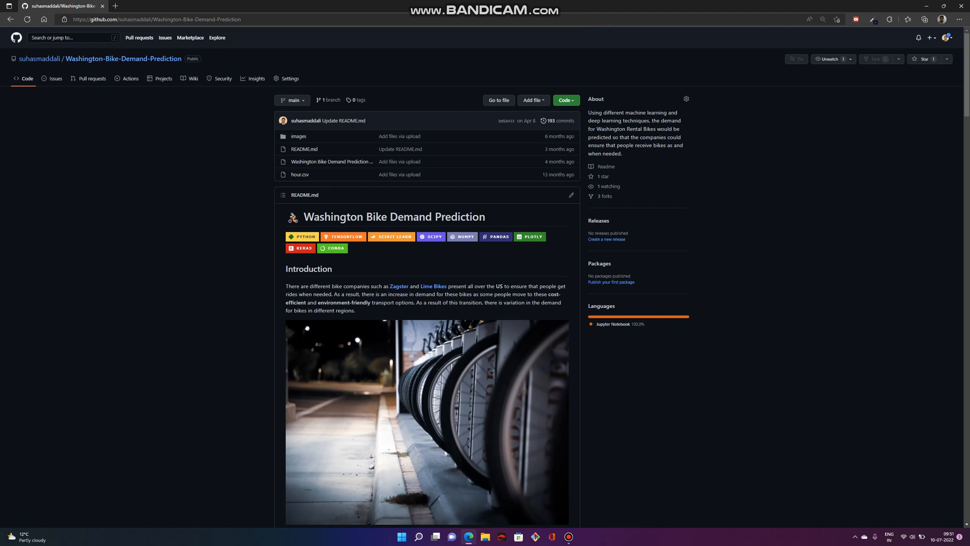
Scroll the Washington Bike Demand Prediction README down to its Outcomes and Future Scope sections.
scroll("down", 3)
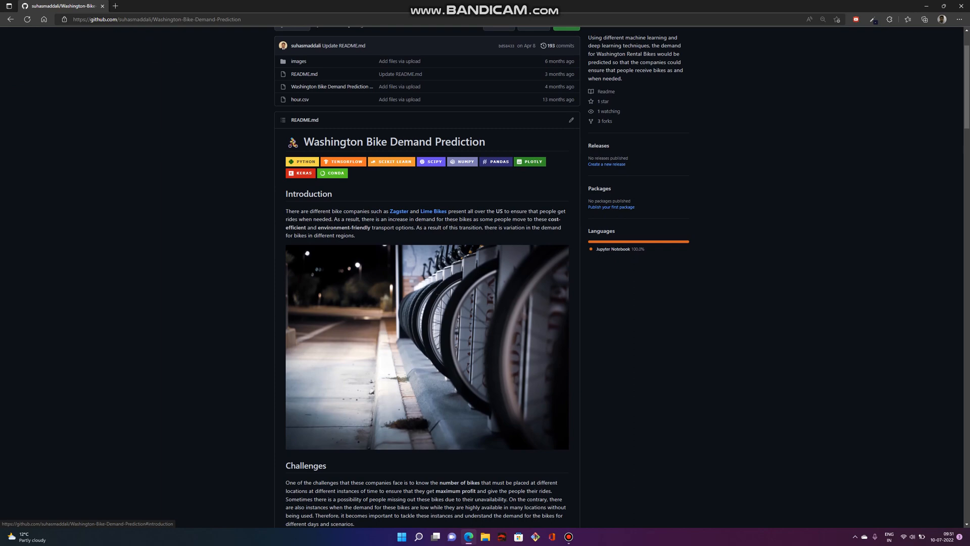
scroll("down", 3)
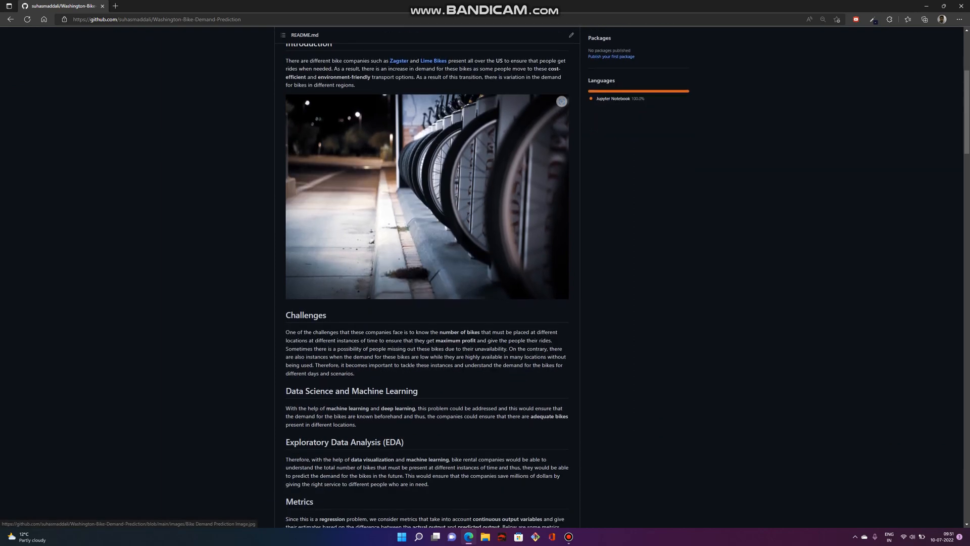
scroll("down", 3)
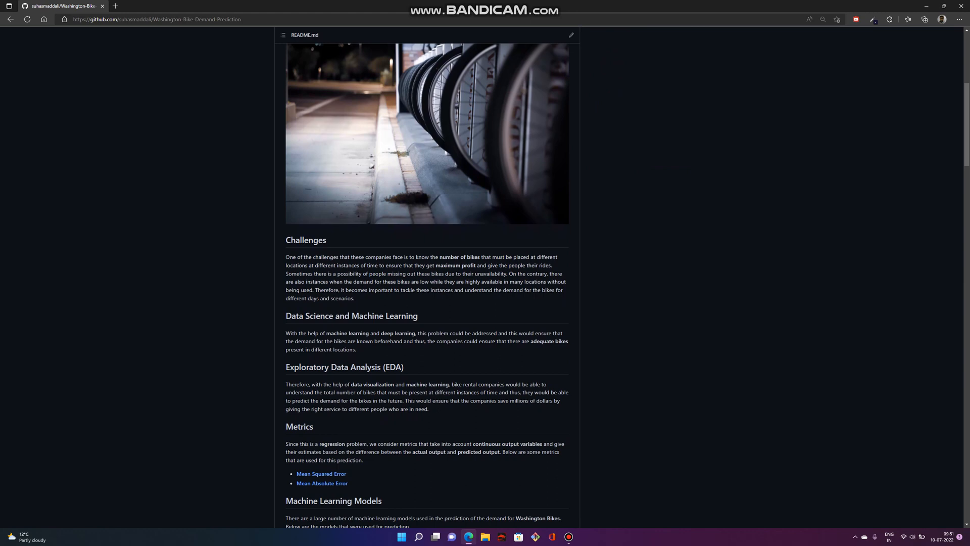
scroll("down", 3)
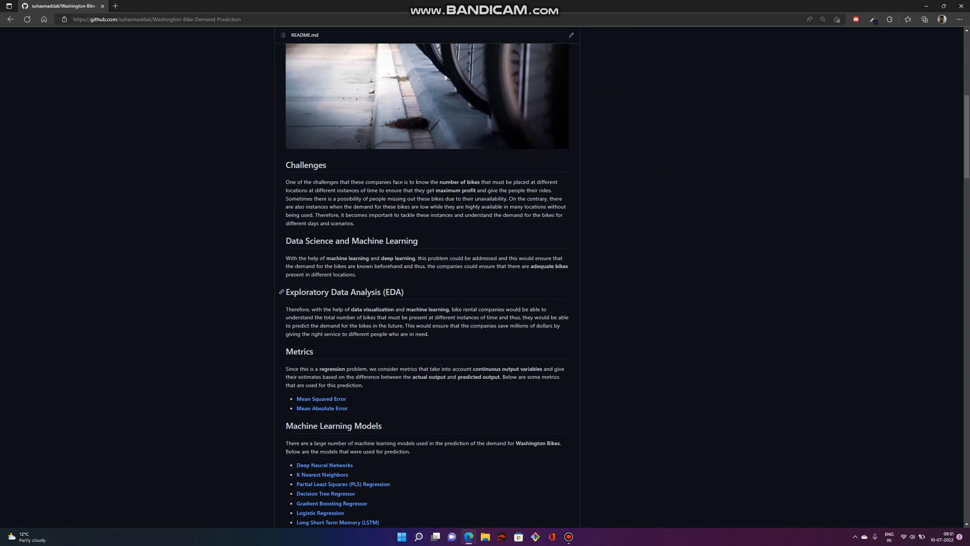
Continue to the repository download Directions with the Git setup screenshots.
scroll("down", 3)
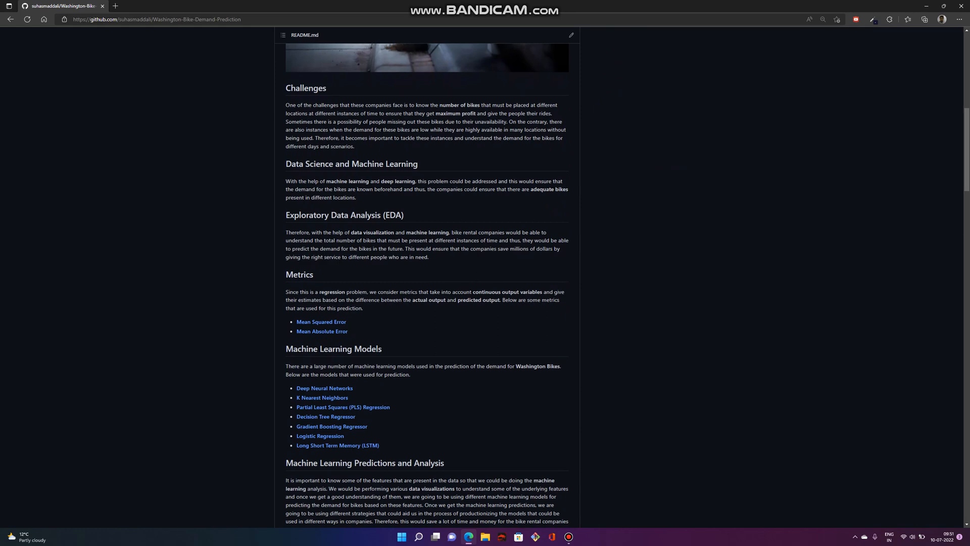
scroll("down", 3)
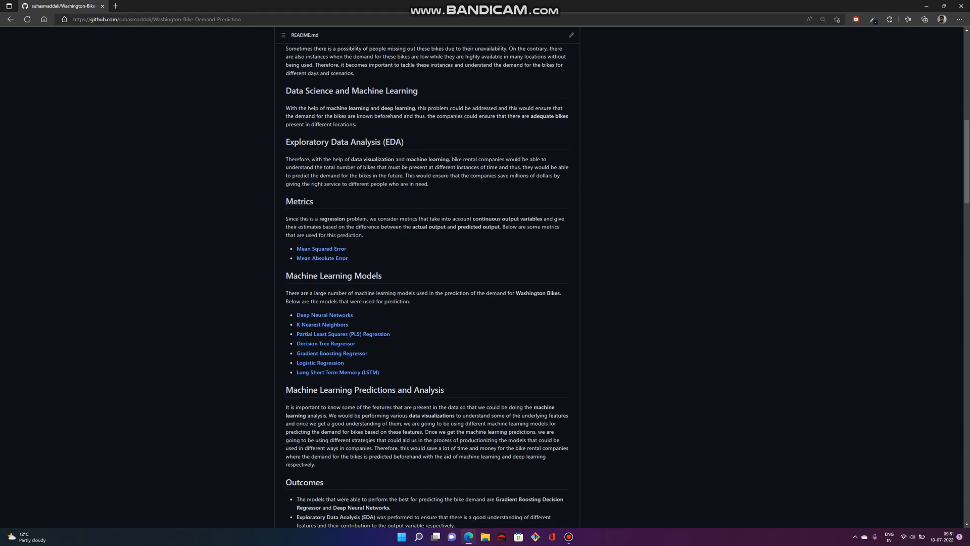
scroll("down", 3)
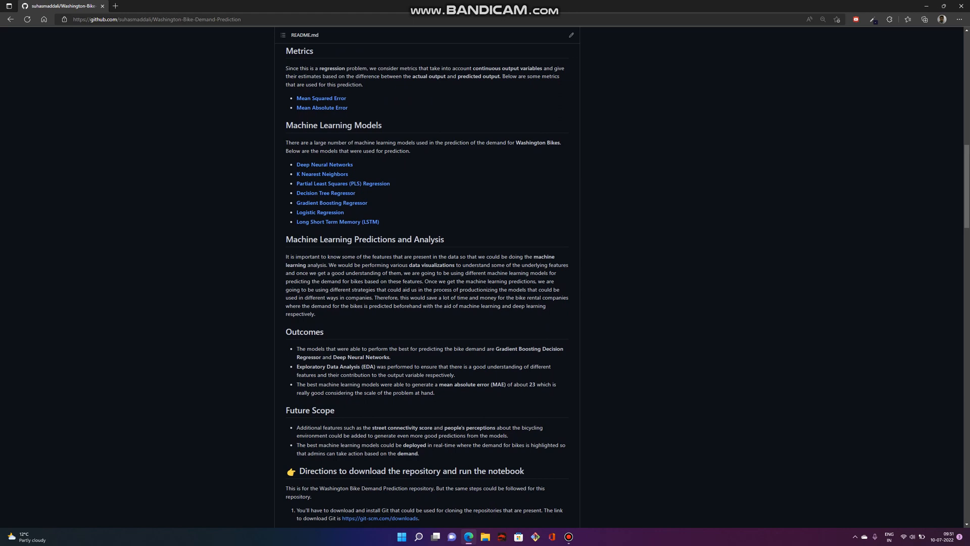
scroll("down", 3)
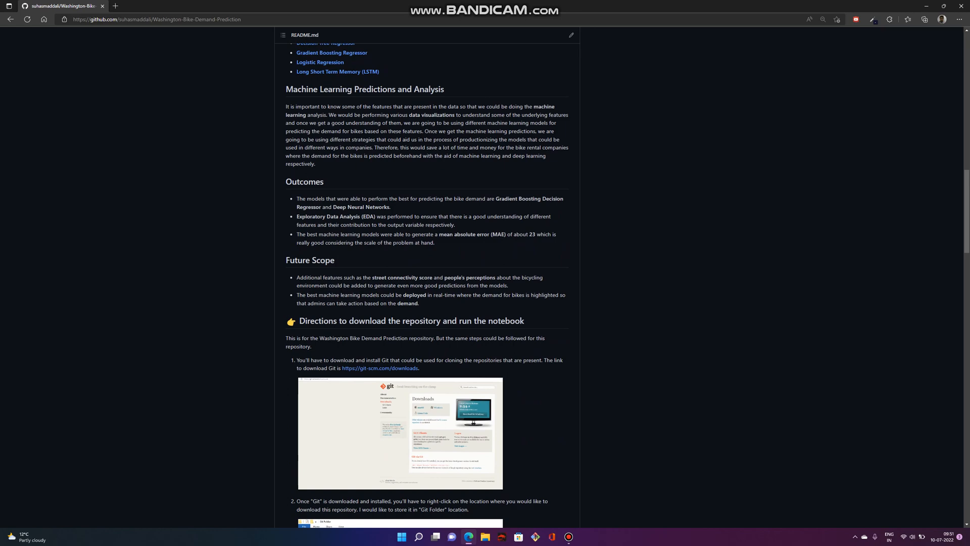
Scroll back to the top of the bike demand repository and open the owner's profile overview.
scroll("down", 3)
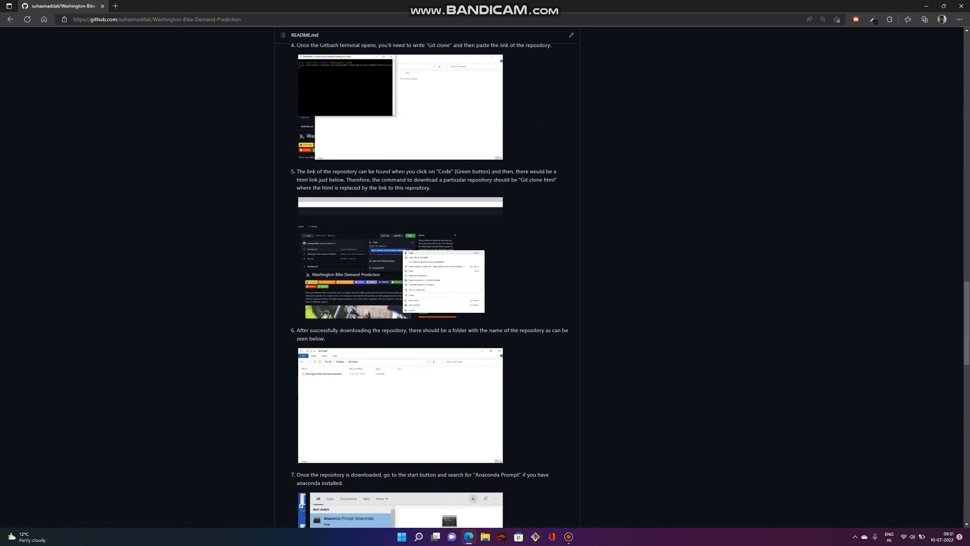
scroll("up", 3)
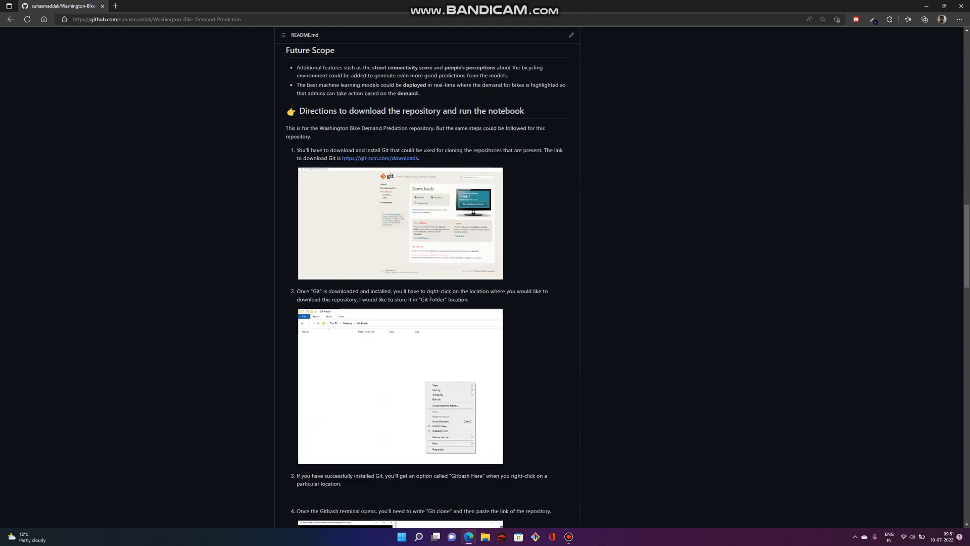
scroll("up", 3)
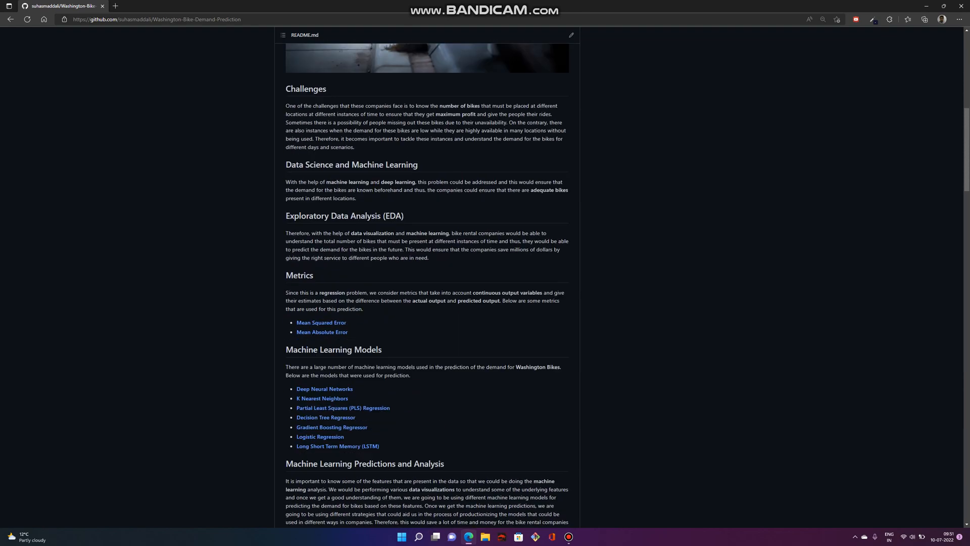
scroll("up", 3)
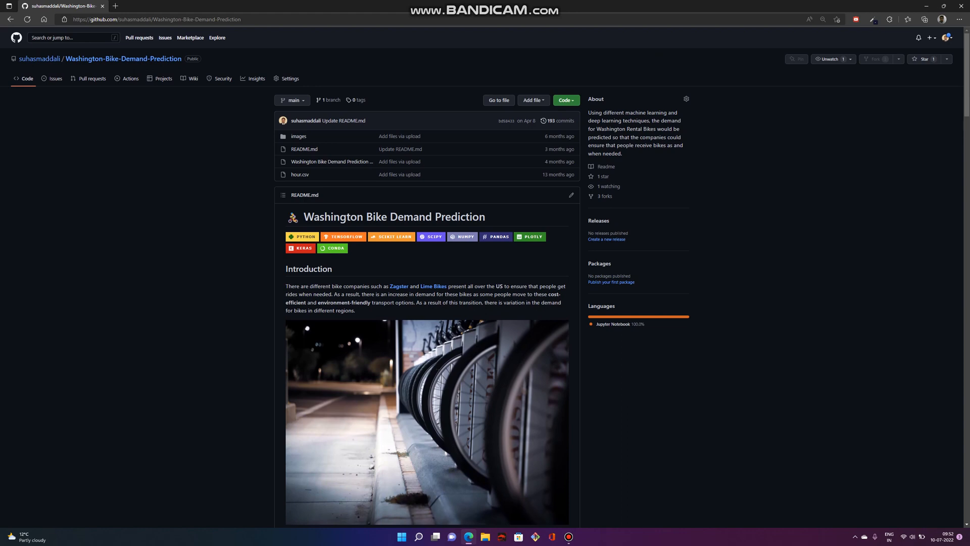
mouse_move(331, 161)
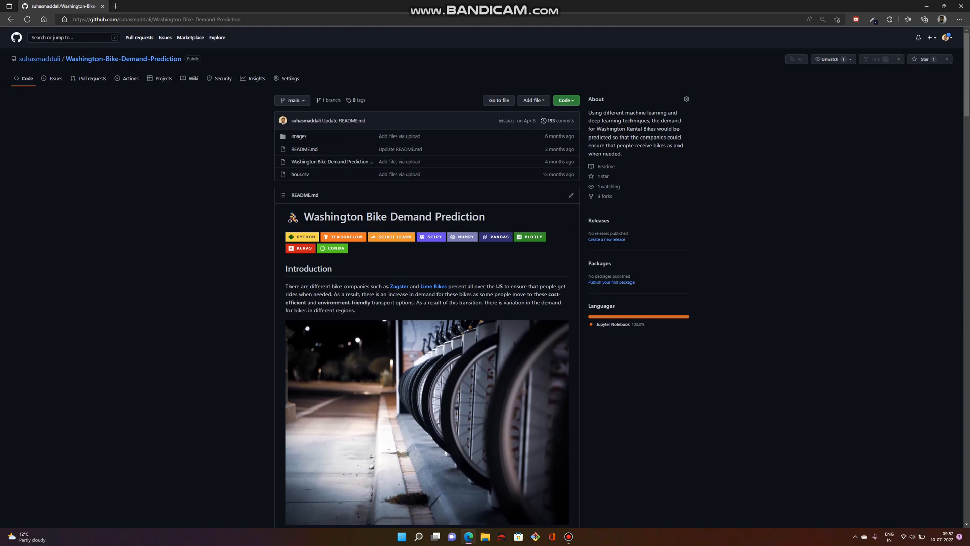
left_click(41, 59)
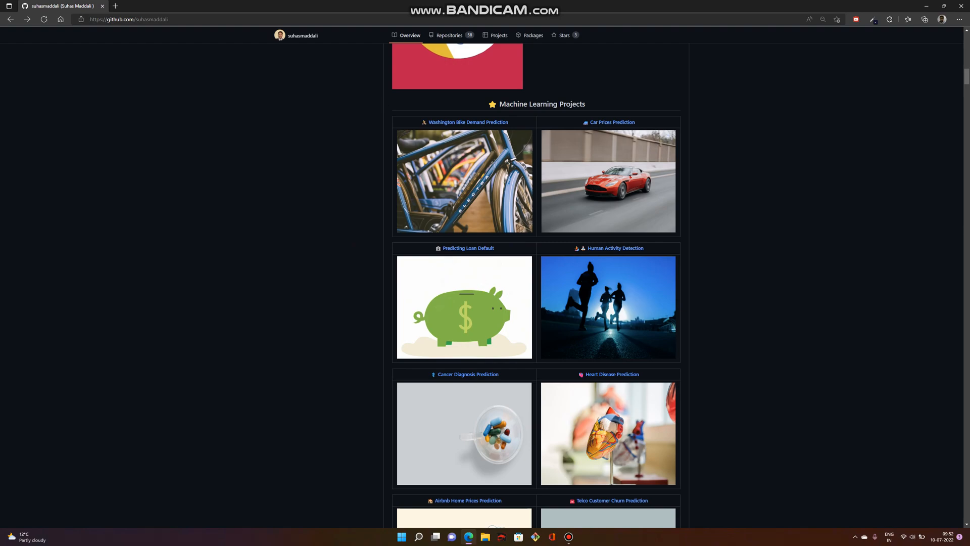
Scroll the profile README down past the project grids toward the certifications and blogs sections.
scroll("down", 3)
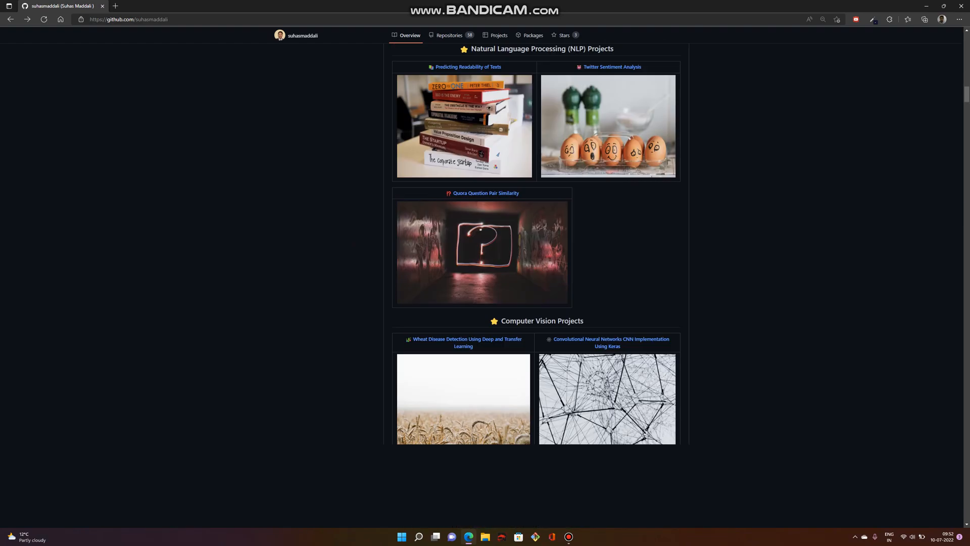
scroll("down", 3)
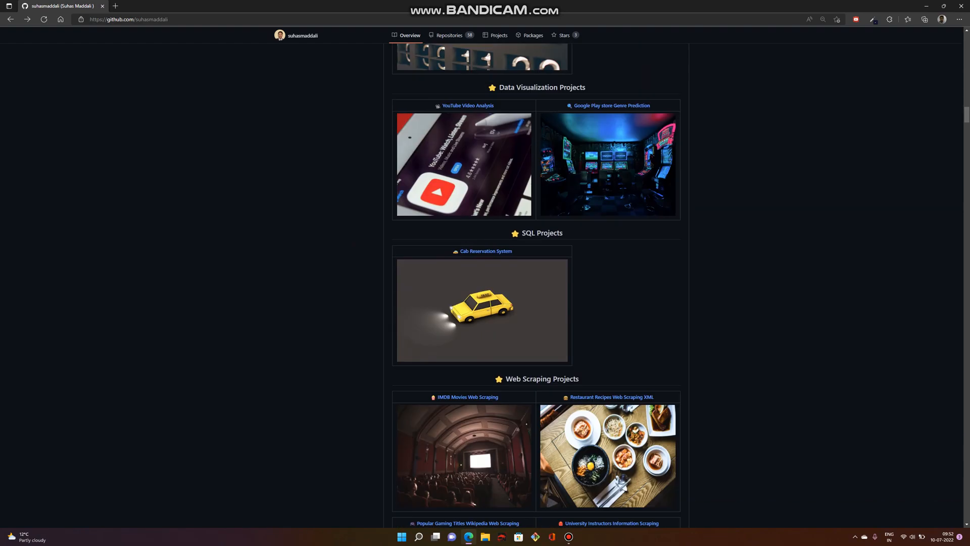
scroll("up", 3)
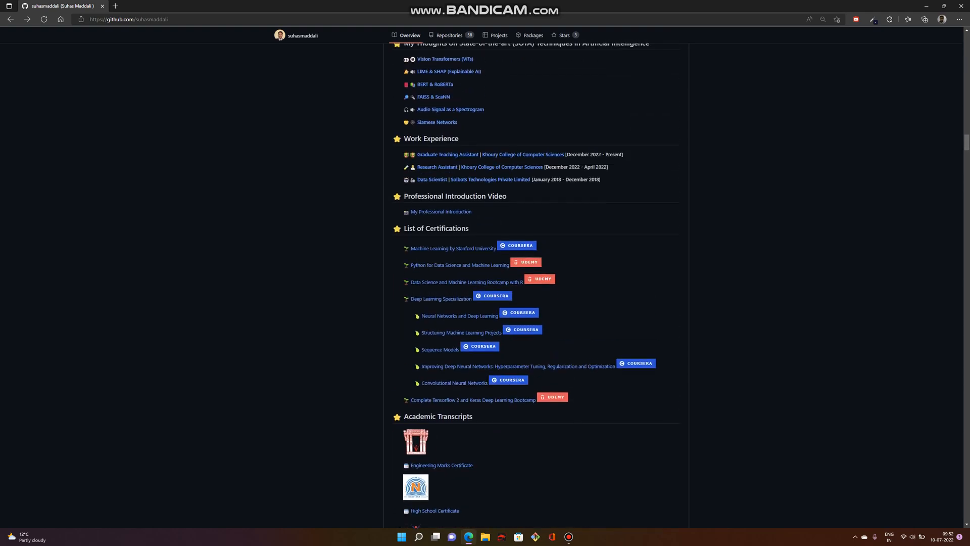
scroll("up", 3)
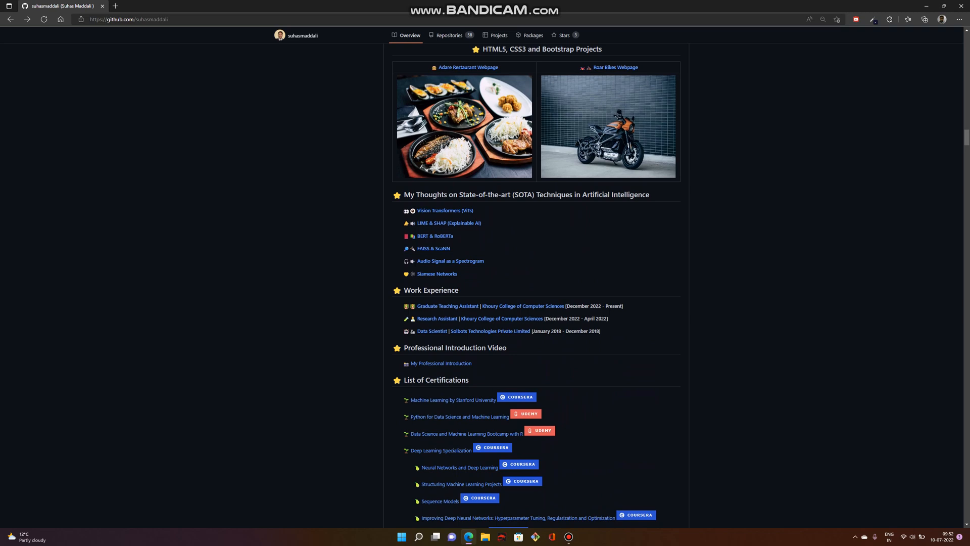
scroll("down", 3)
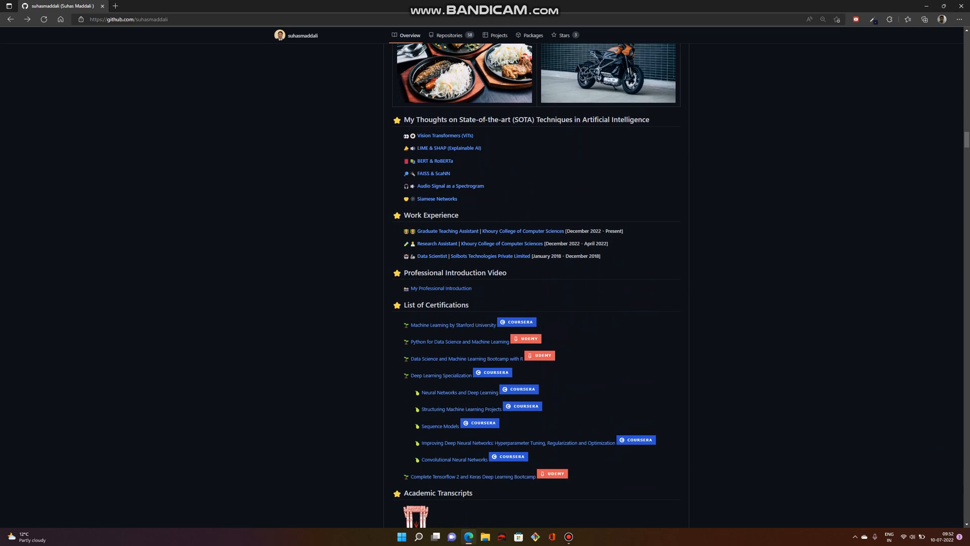
scroll("down", 3)
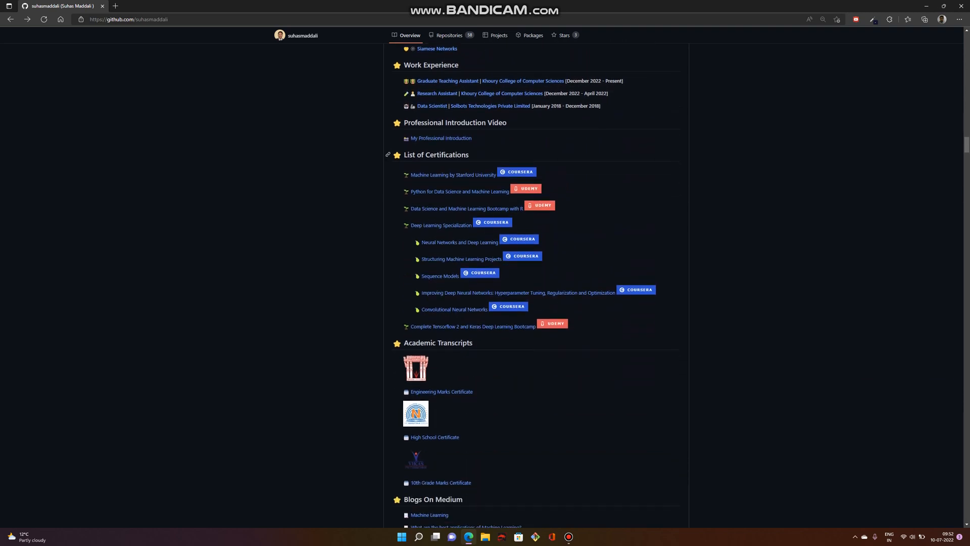
scroll("down", 3)
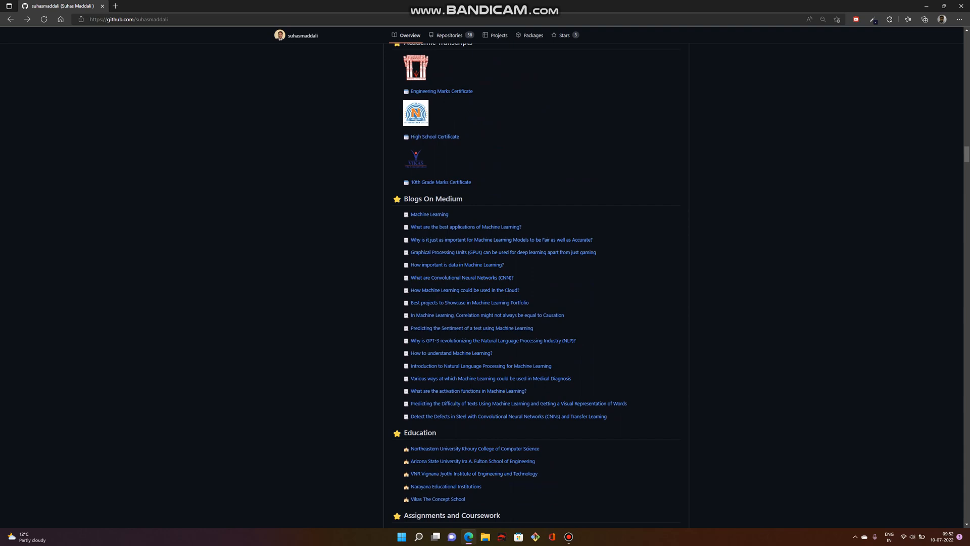
mouse_move(430, 214)
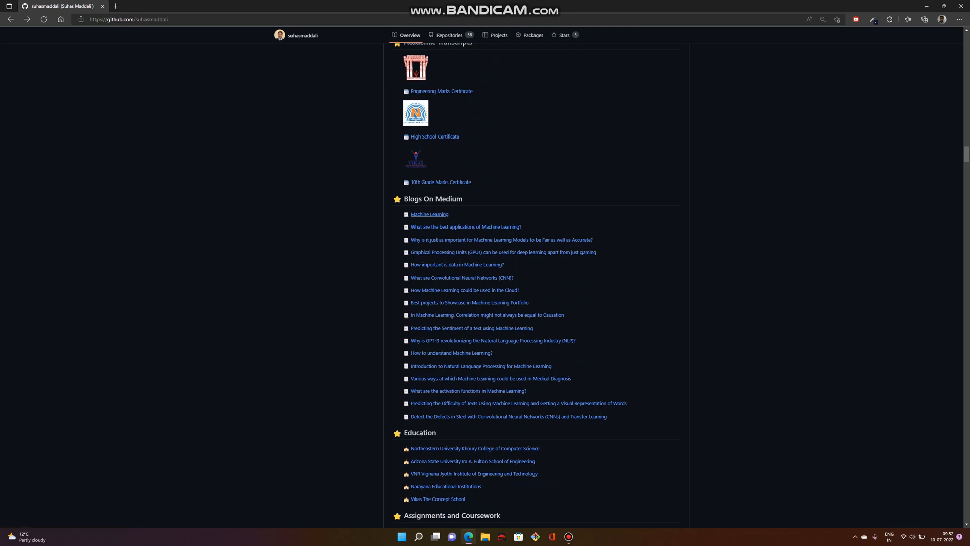
Continue past education, competencies and Contact Information to the My Inspiration section.
left_click(430, 215)
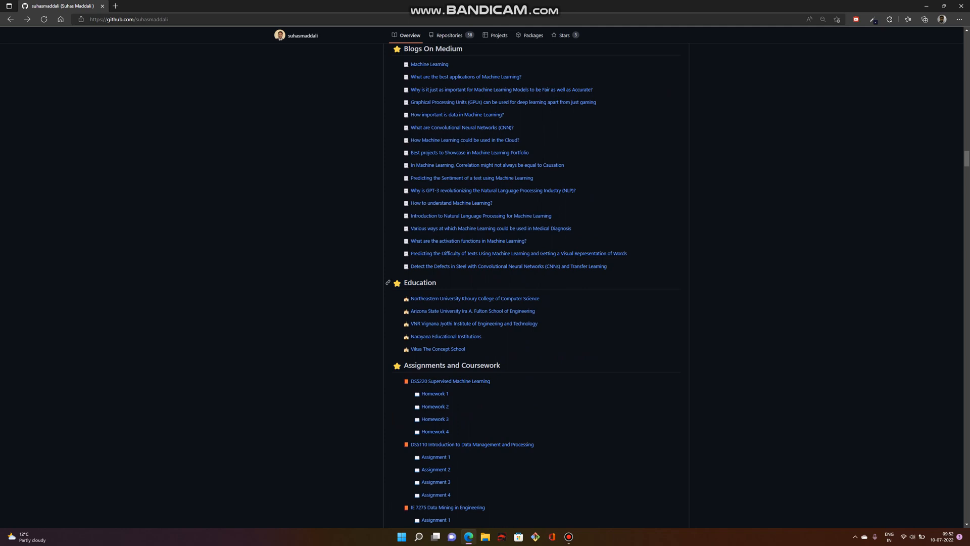
scroll("down", 3)
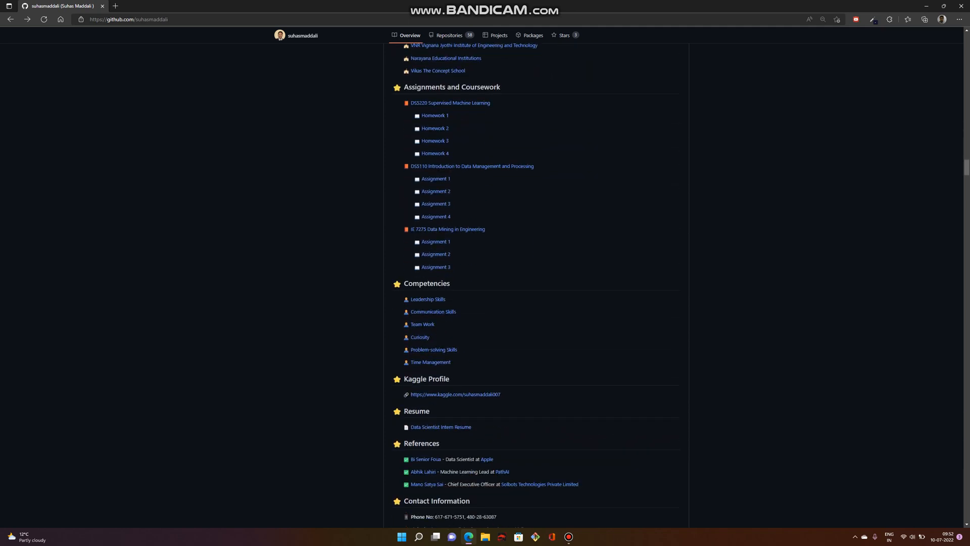
scroll("down", 3)
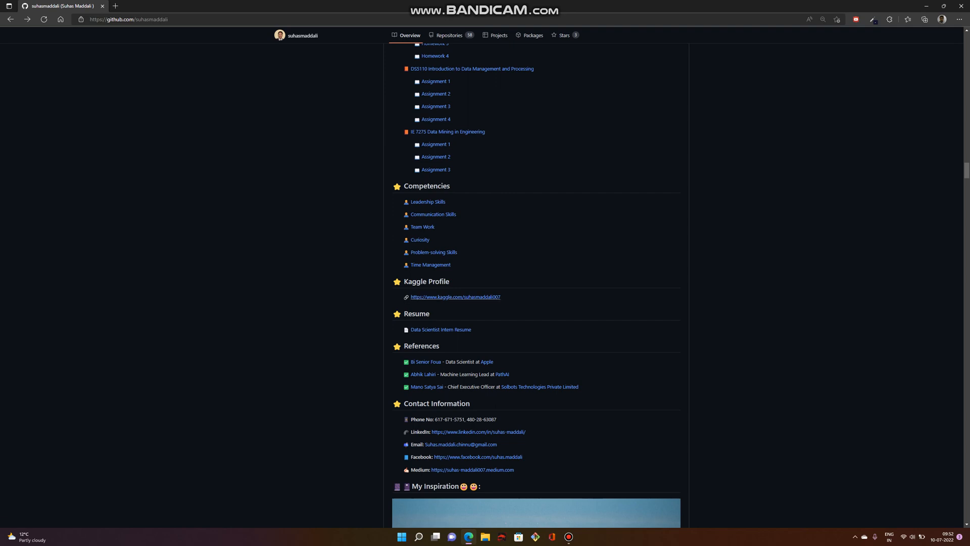
scroll("down", 3)
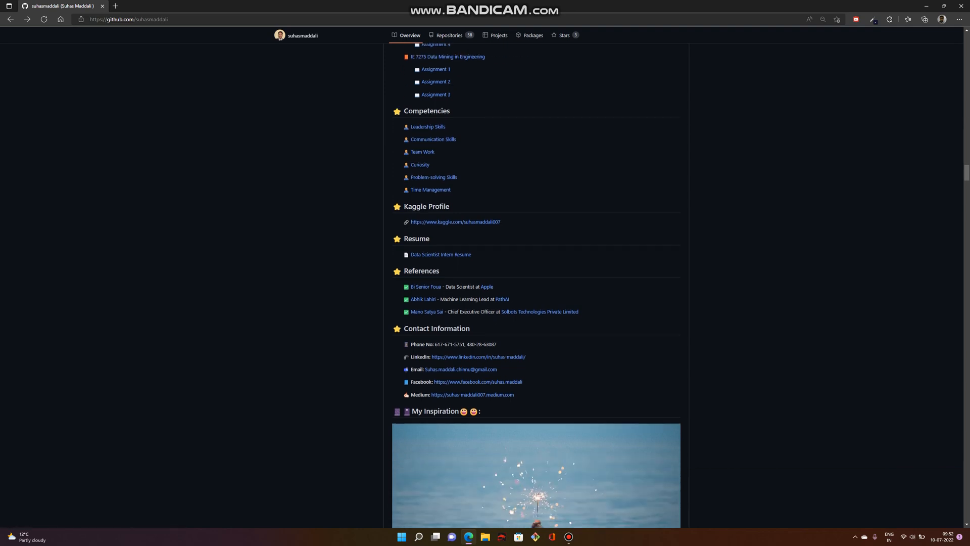
scroll("down", 3)
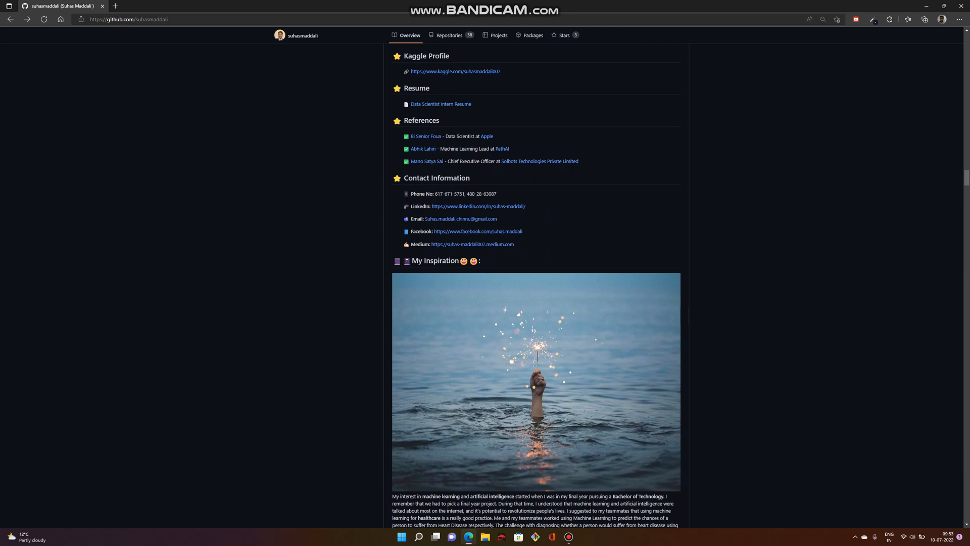
Scroll down through the computer vision, web scraping and SOTA techniques sections.
scroll("down", 3)
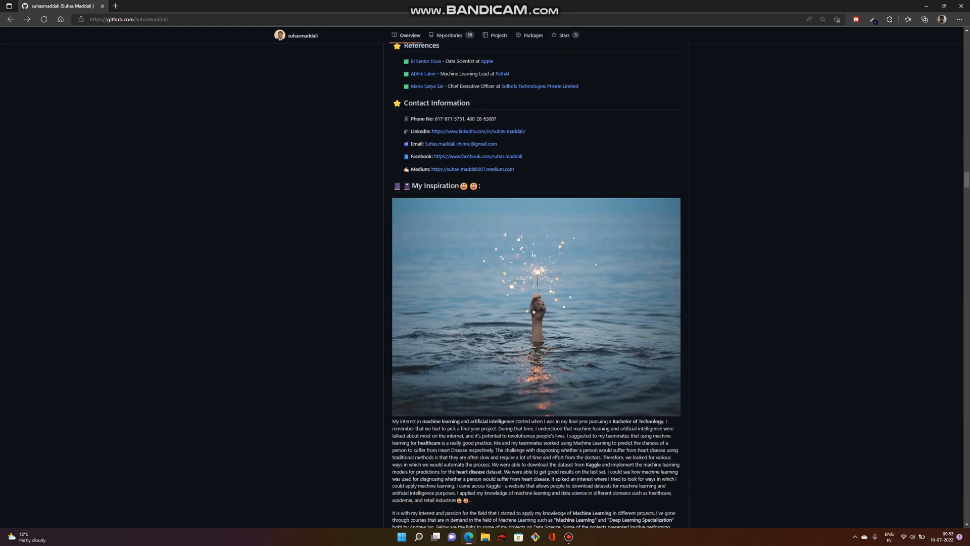
scroll("down", 3)
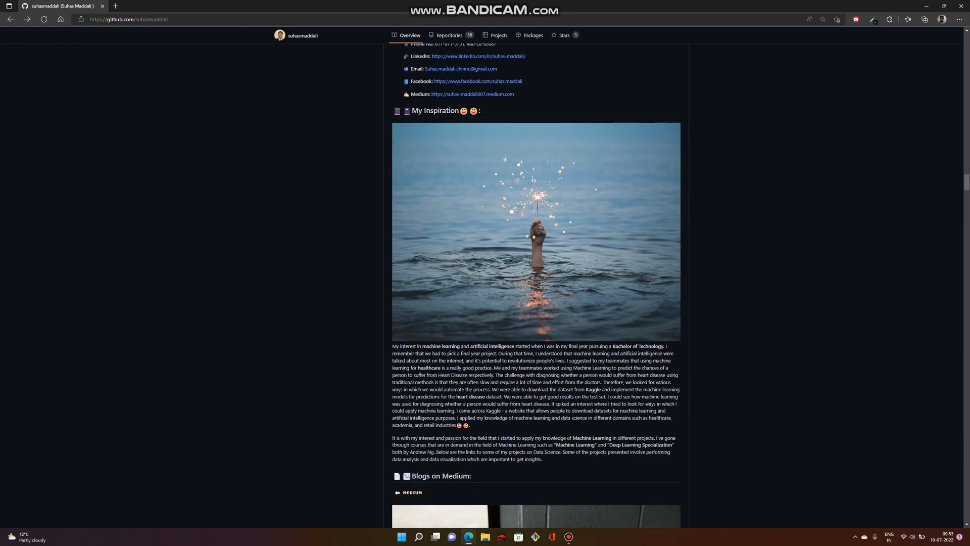
scroll("down", 3)
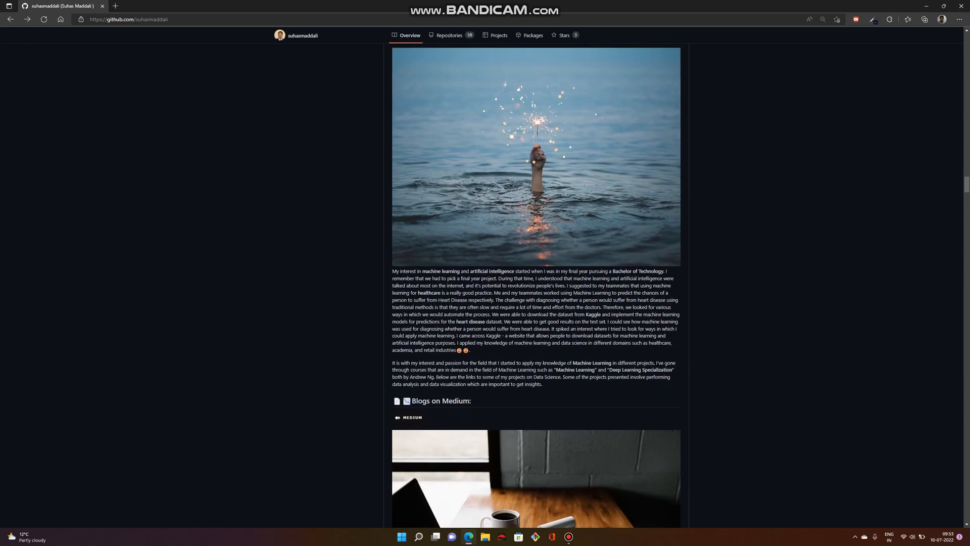
scroll("down", 3)
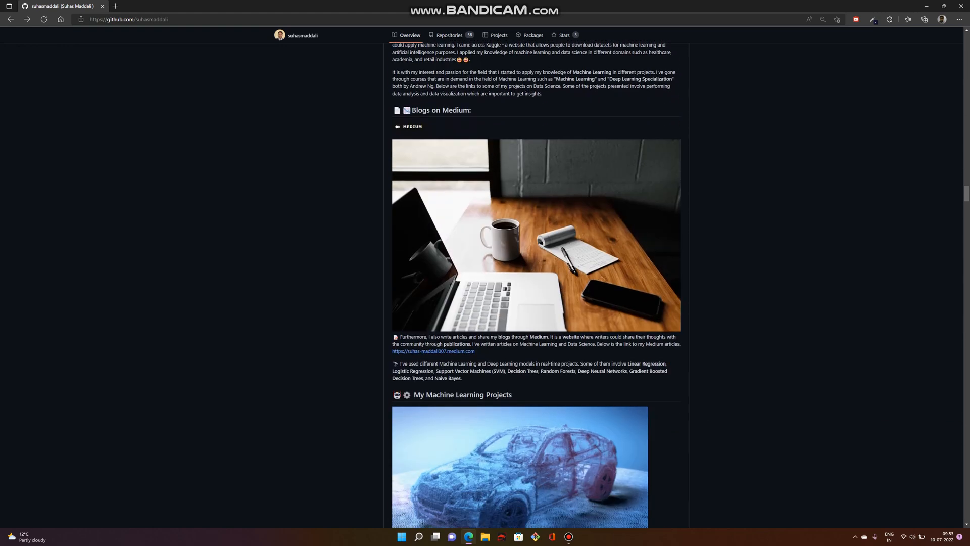
scroll("down", 3)
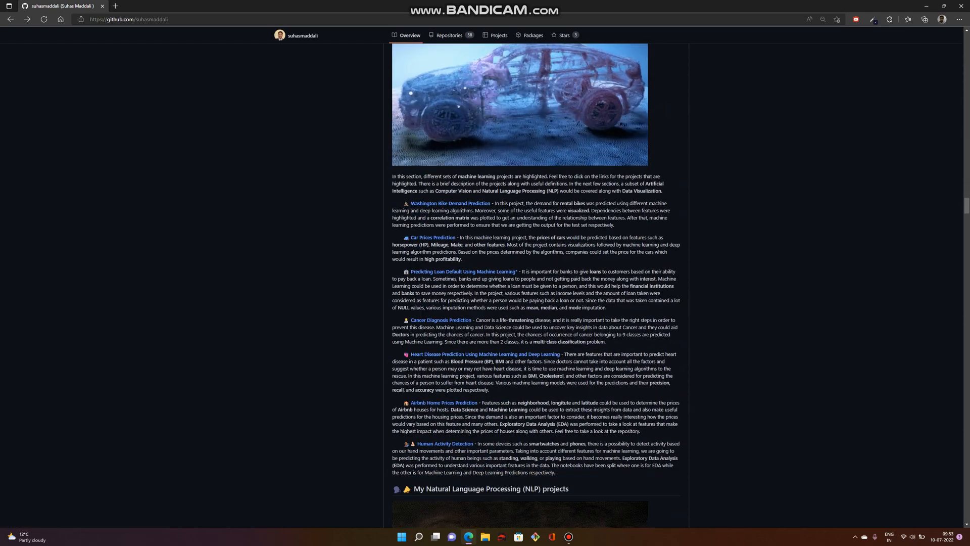
scroll("down", 3)
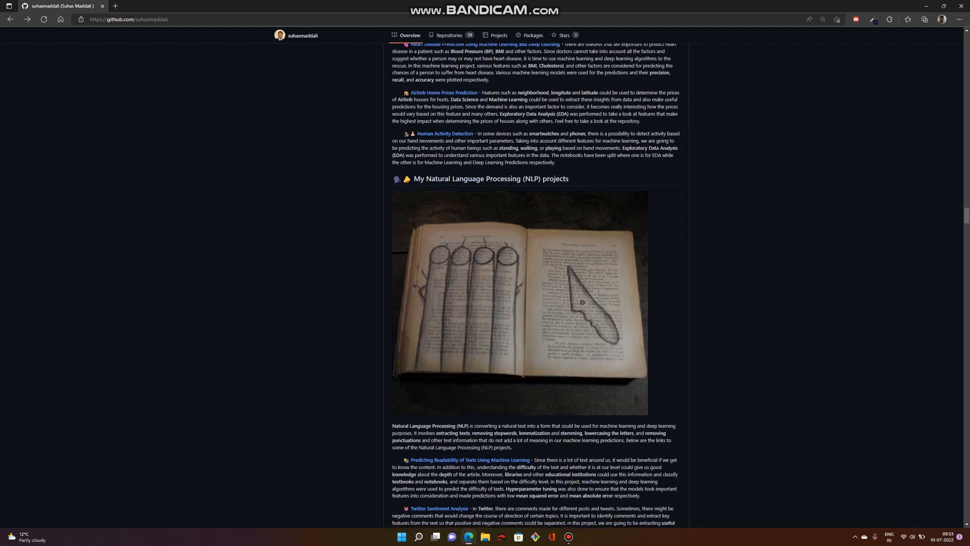
scroll("down", 3)
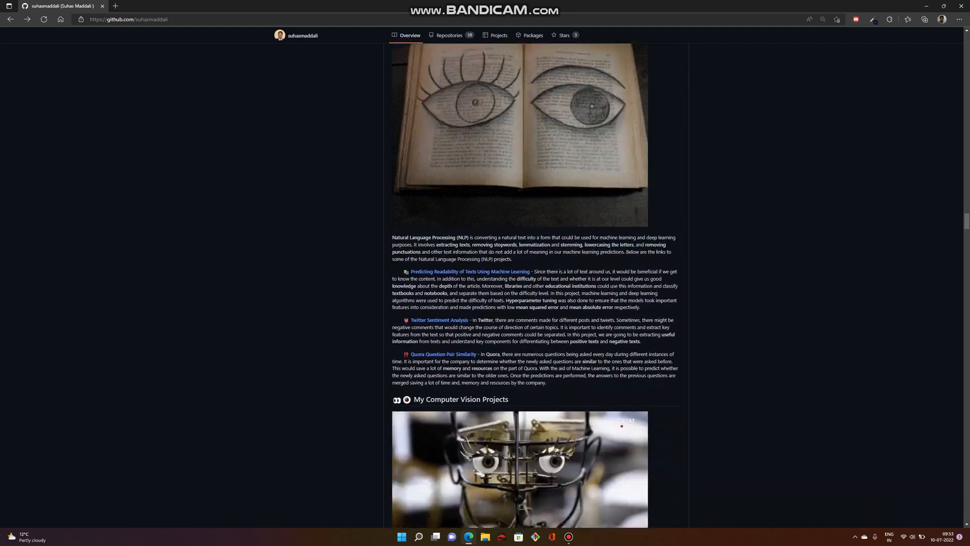
scroll("down", 3)
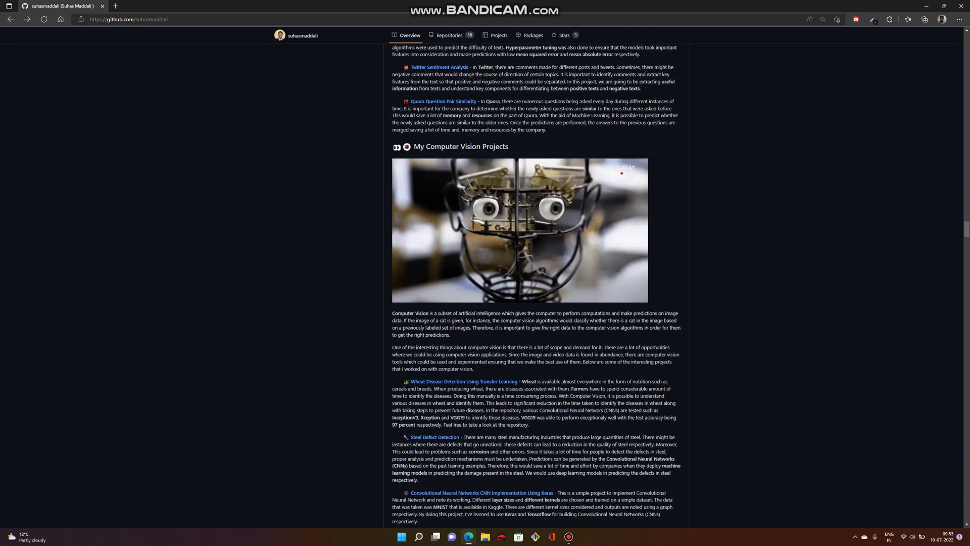
Continue past work experience until the My List of Certifications section is in view.
scroll("down", 3)
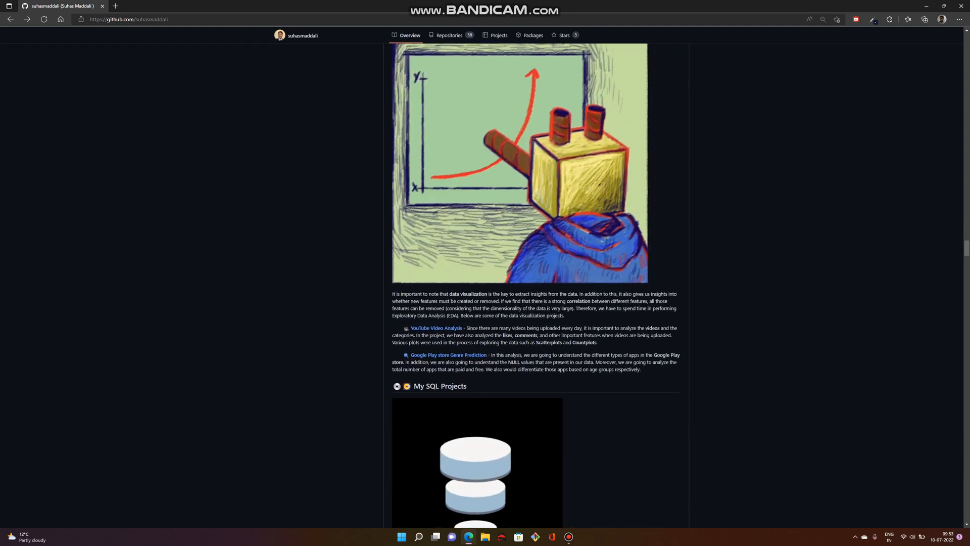
scroll("down", 3)
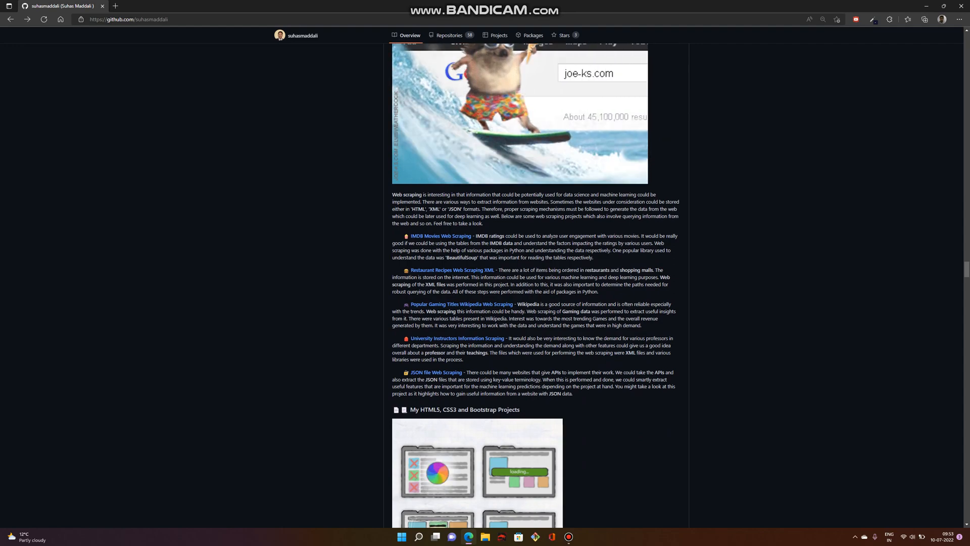
scroll("down", 3)
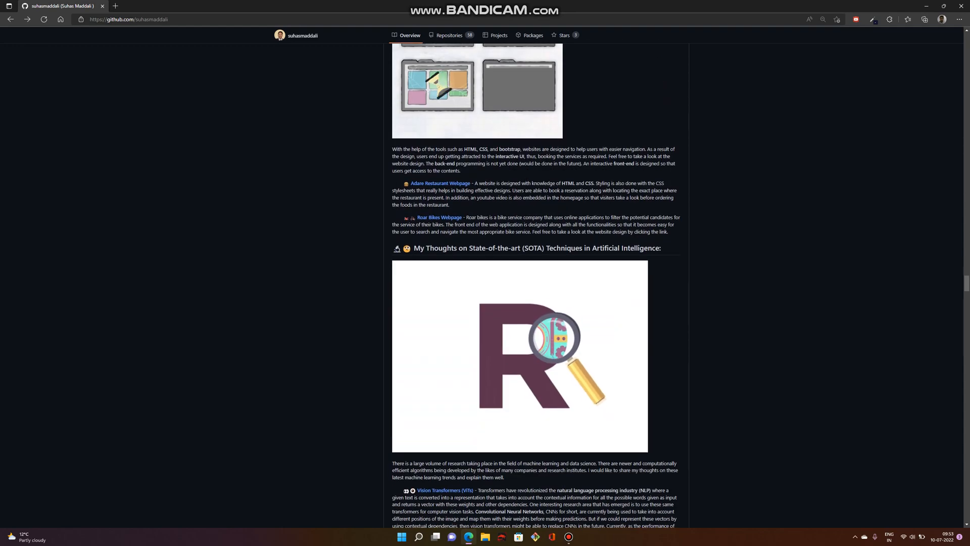
scroll("down", 3)
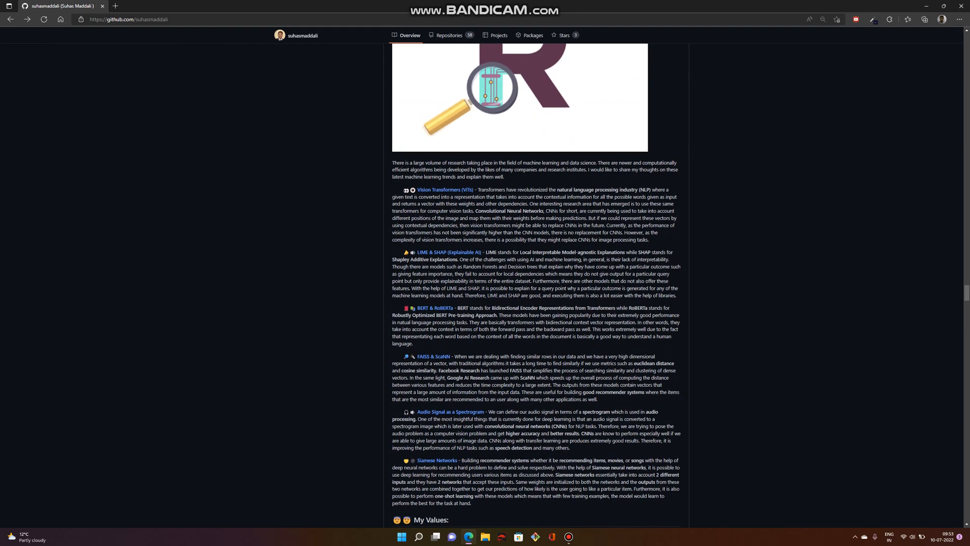
scroll("down", 3)
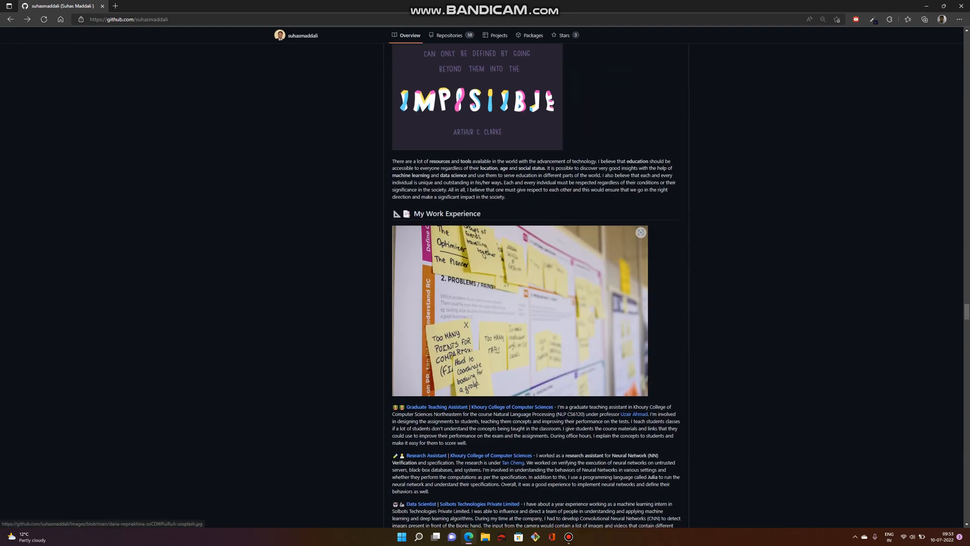
scroll("down", 3)
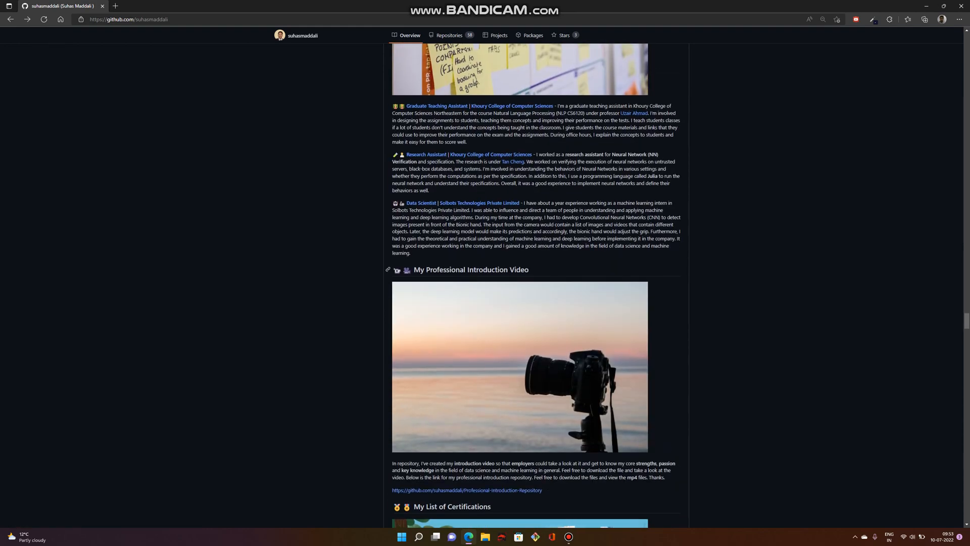
scroll("down", 3)
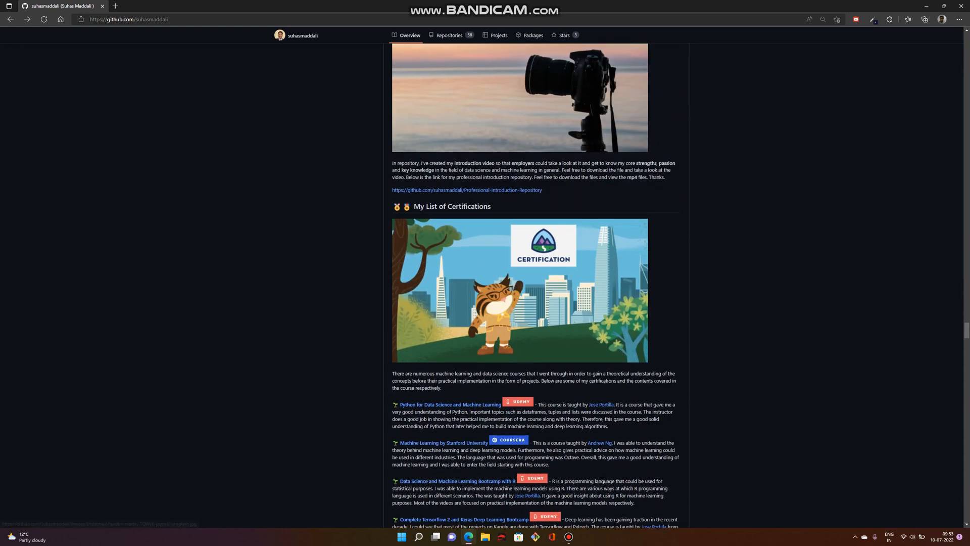
scroll("down", 3)
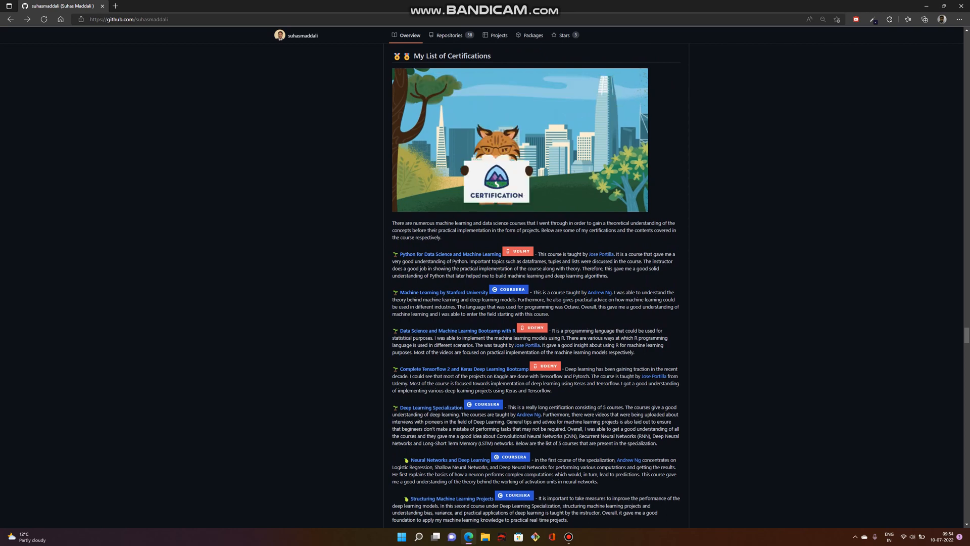
Scroll past Academic Transcripts, Volunteer Experience, Education and Assignments to Key Learnings.
scroll("down", 3)
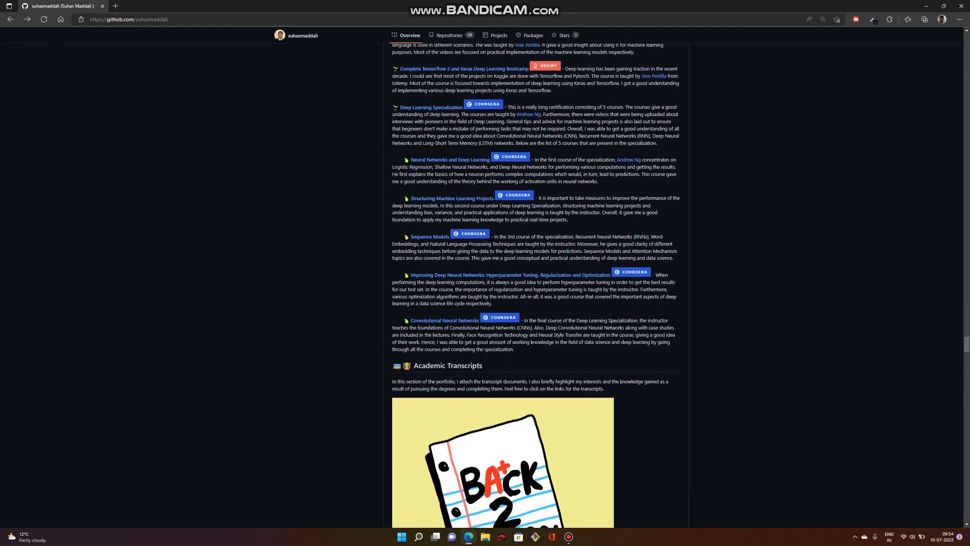
scroll("down", 3)
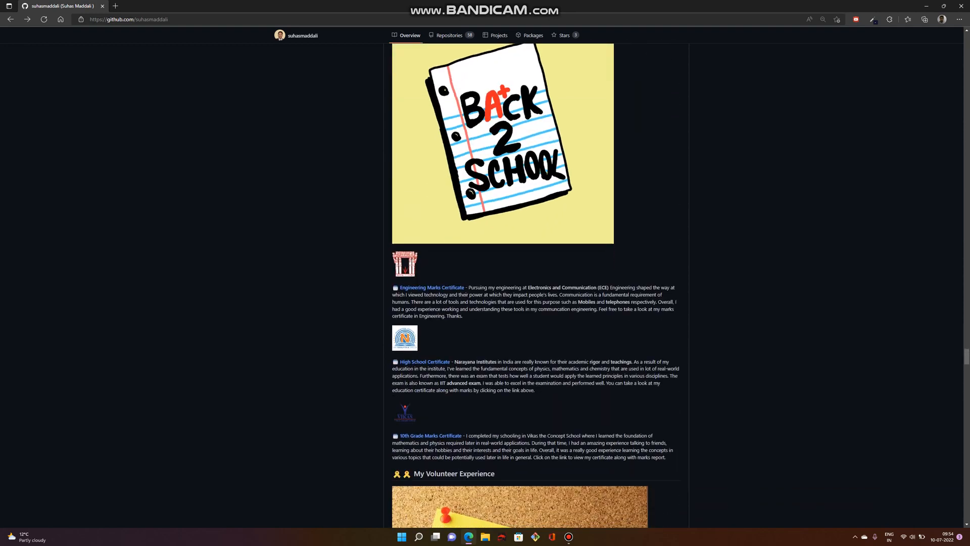
scroll("down", 3)
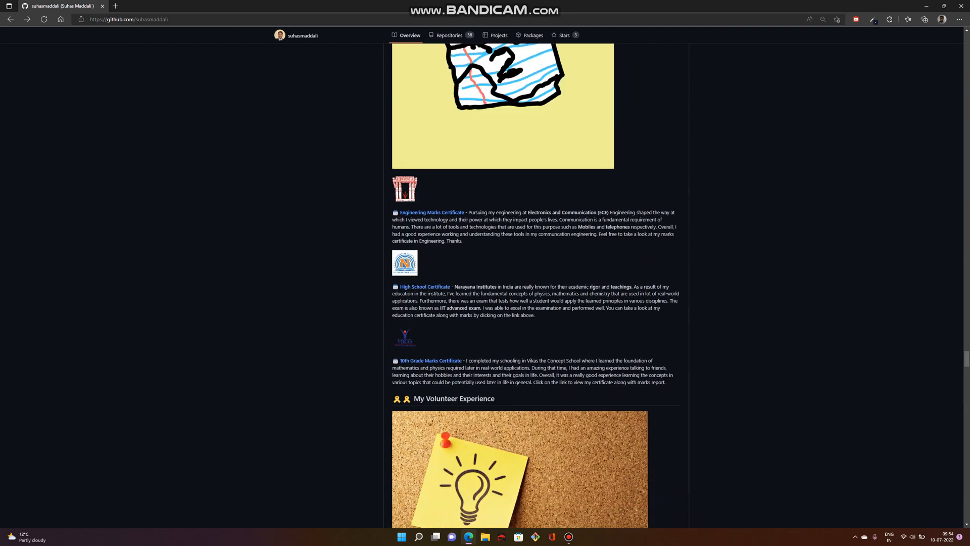
scroll("down", 3)
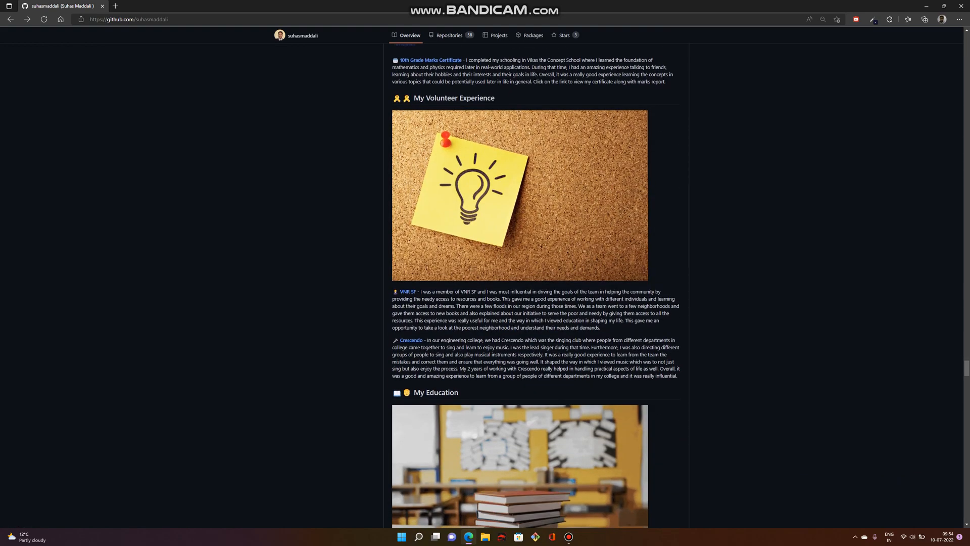
scroll("down", 3)
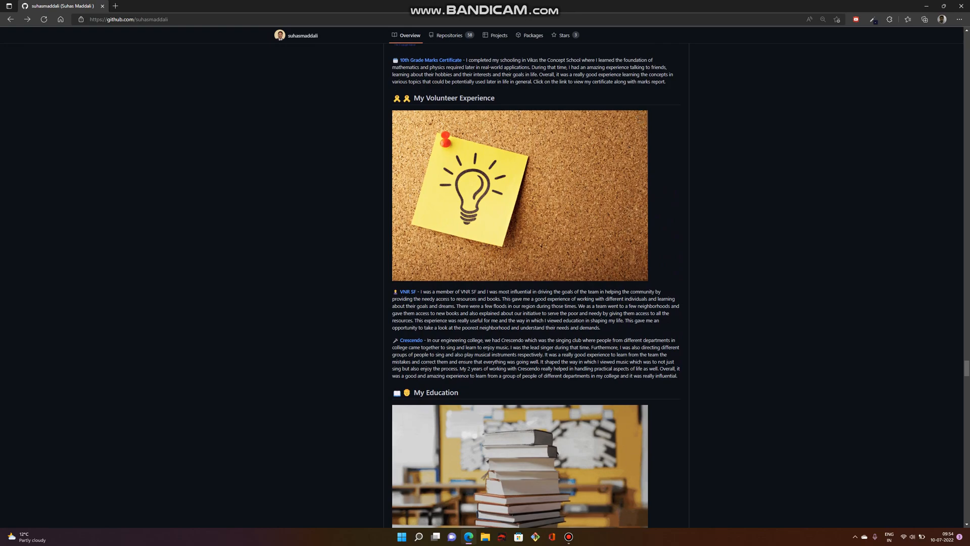
scroll("down", 3)
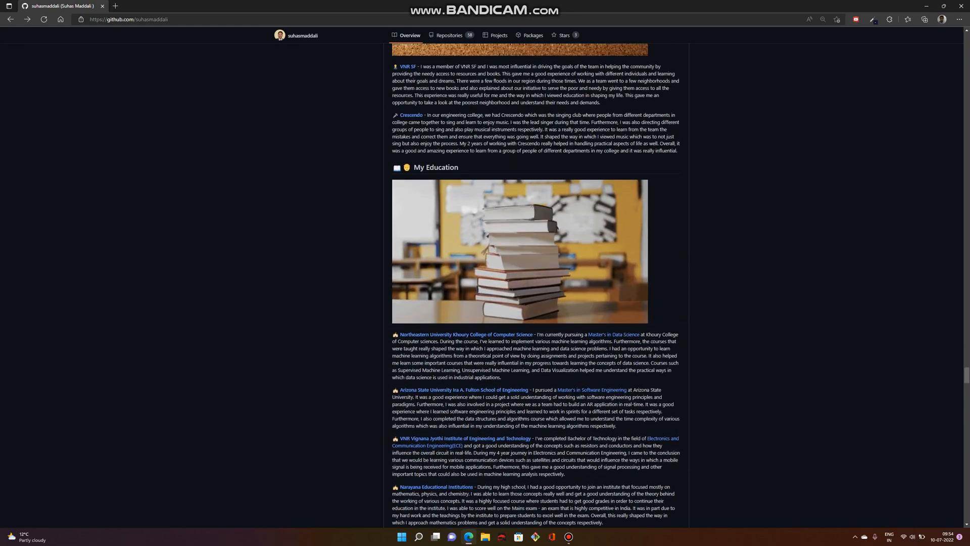
scroll("down", 3)
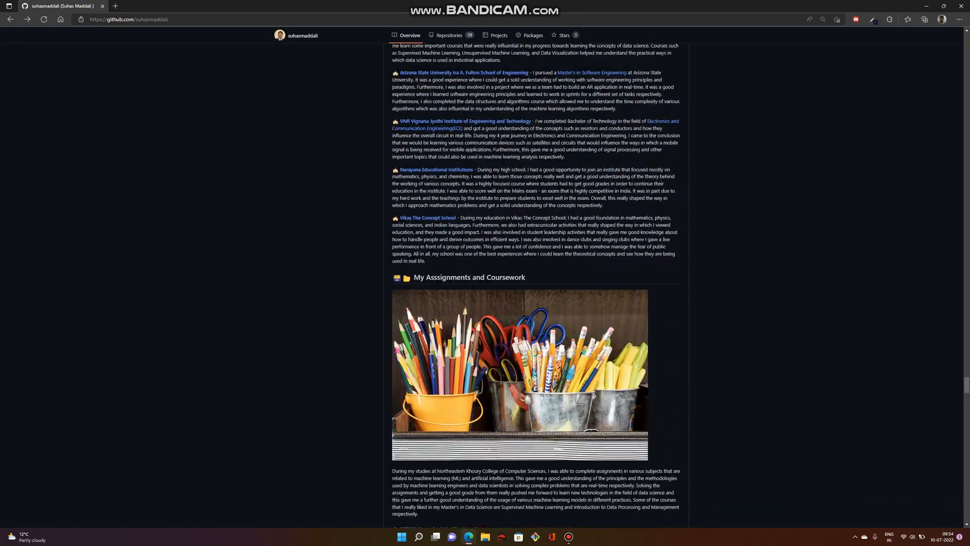
scroll("down", 3)
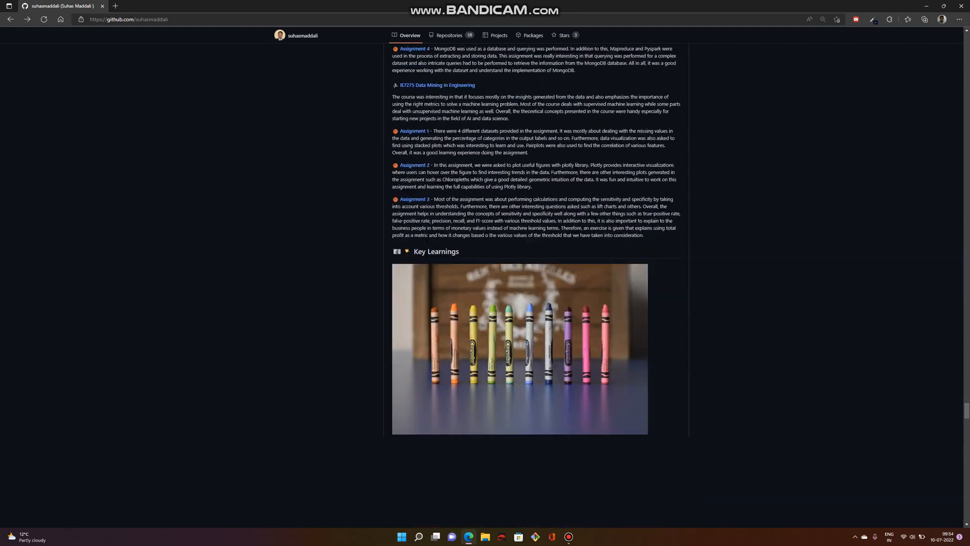
Scroll through Competencies, Key Challenges, Kaggle Profile and References.
scroll("down", 3)
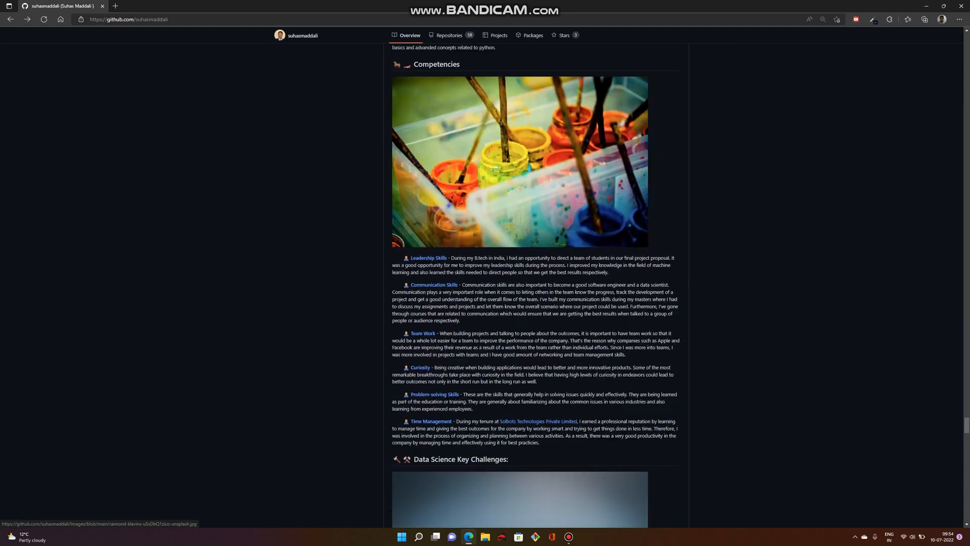
scroll("down", 3)
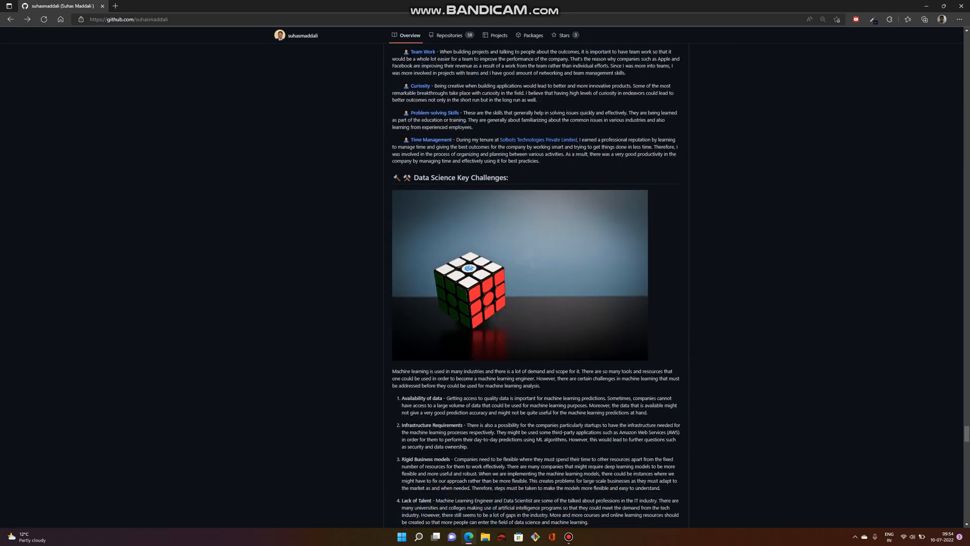
scroll("up", 3)
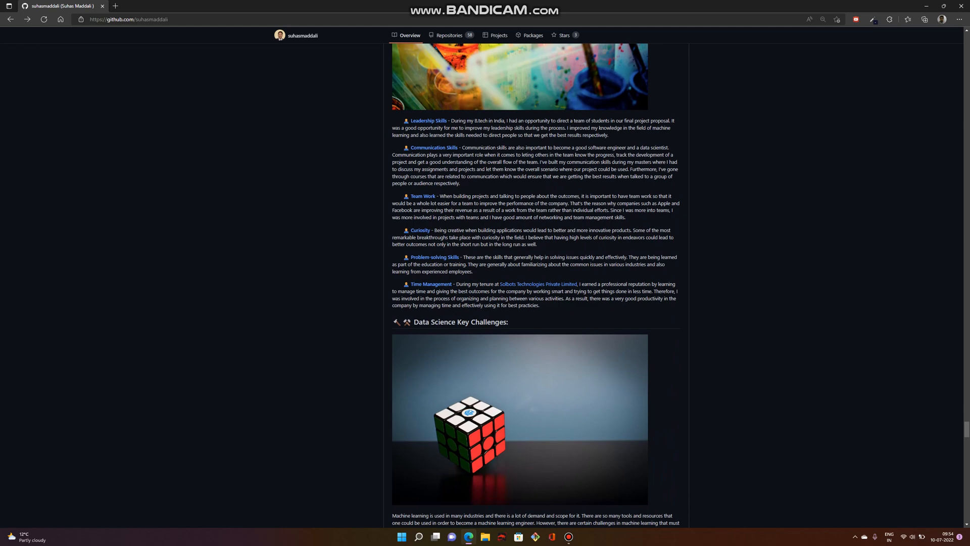
scroll("down", 3)
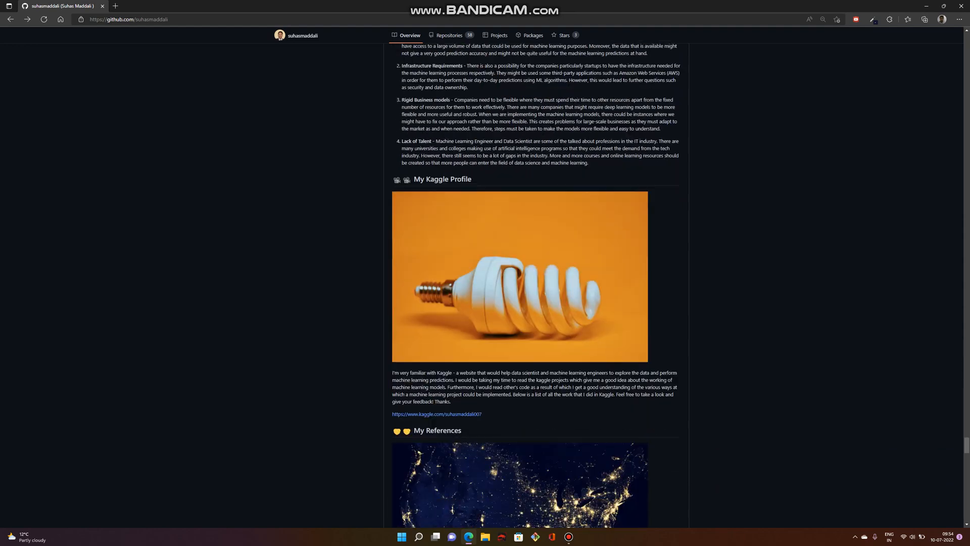
scroll("down", 3)
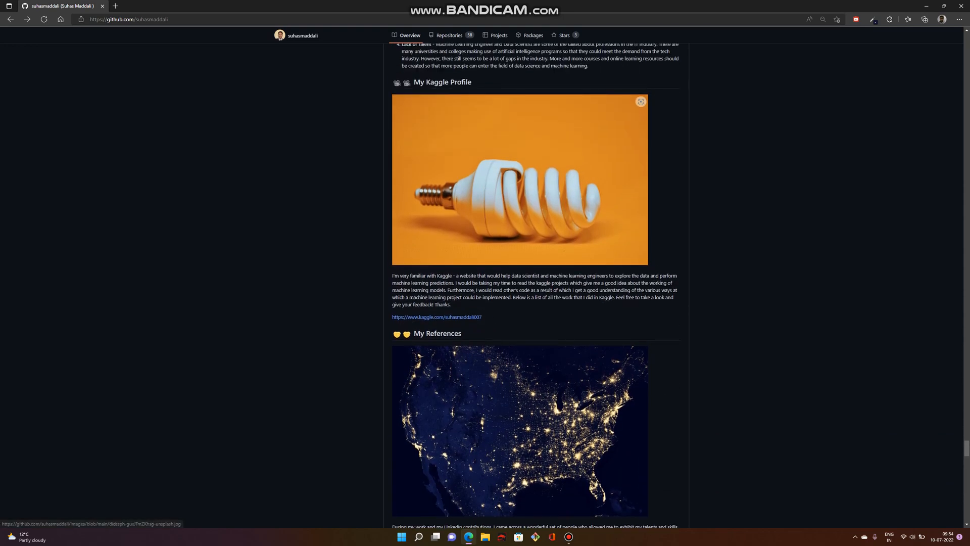
scroll("down", 3)
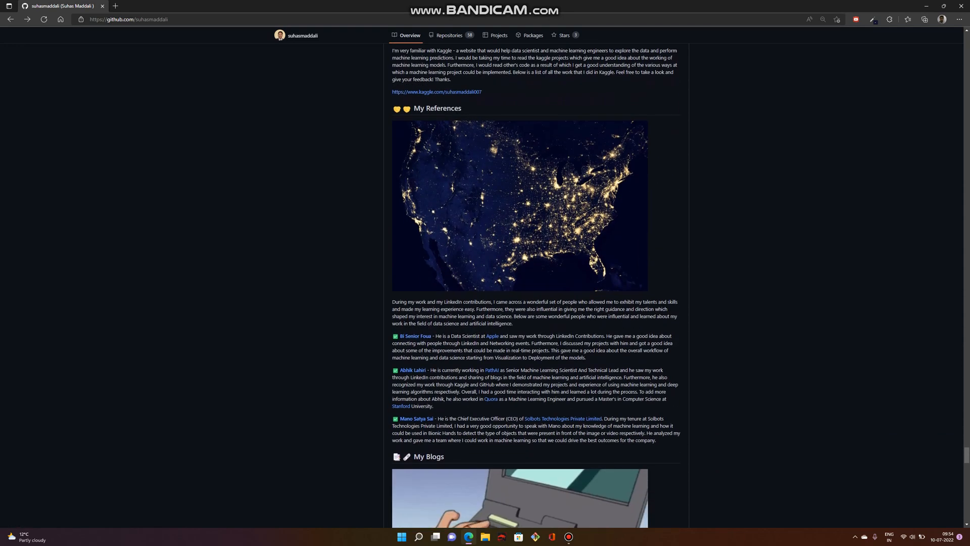
Continue past Blogs and Useful Links to the Summary with contact links and the pinned repositories.
scroll("down", 3)
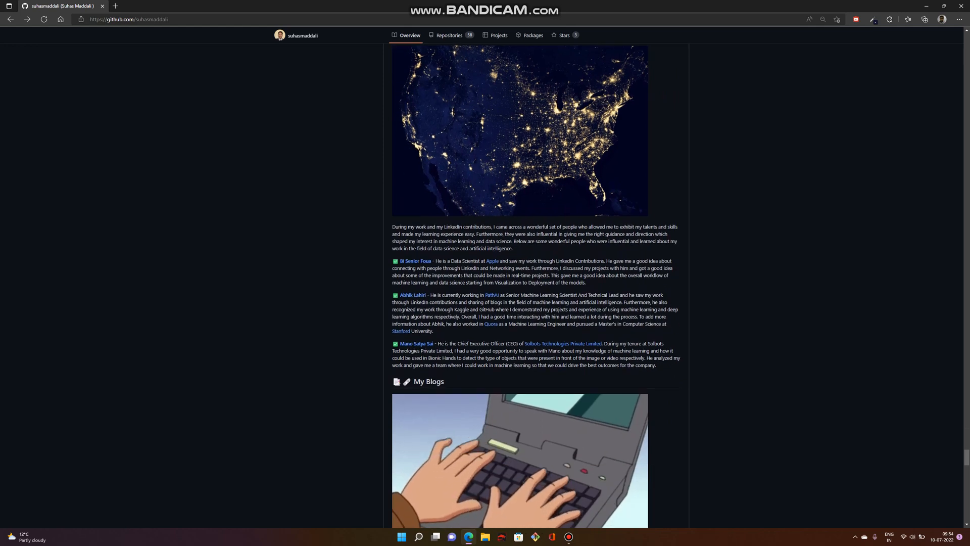
scroll("down", 3)
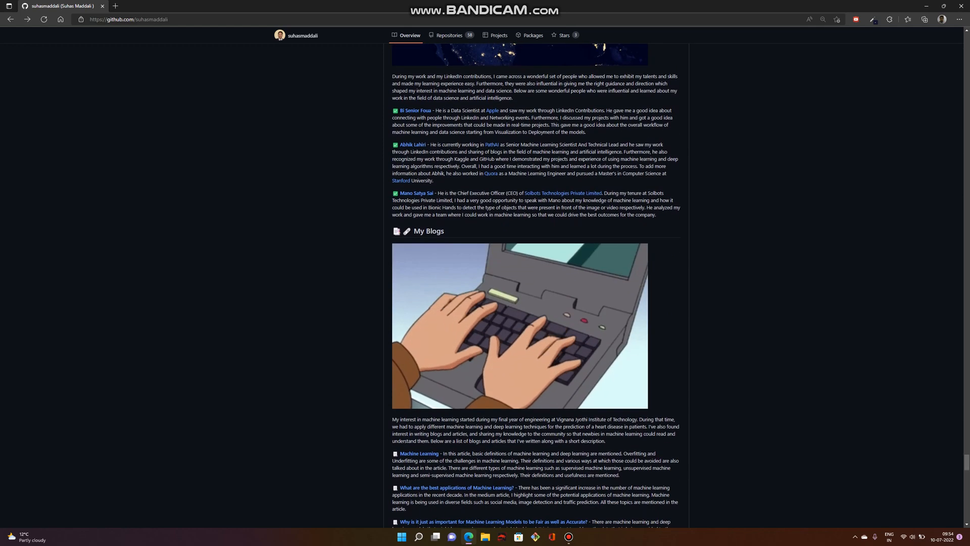
scroll("down", 3)
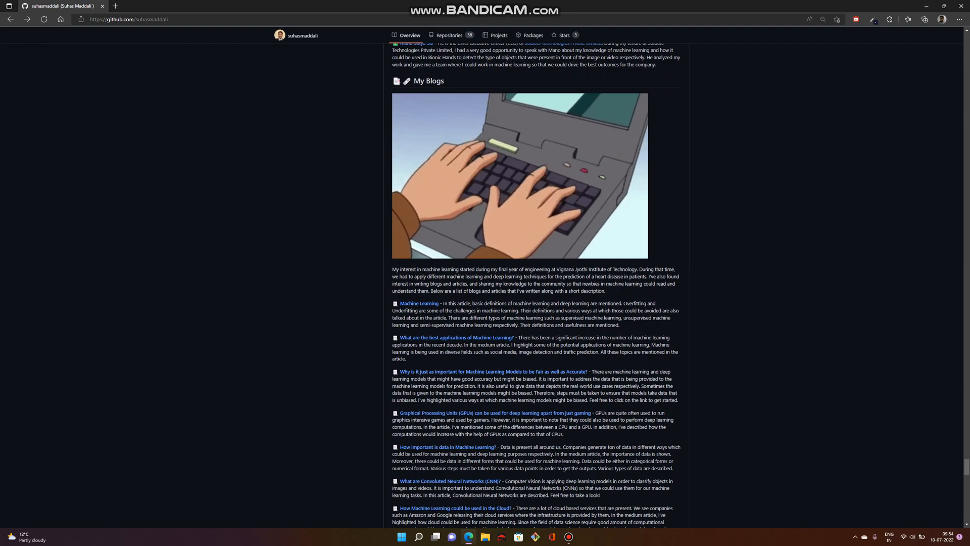
scroll("down", 3)
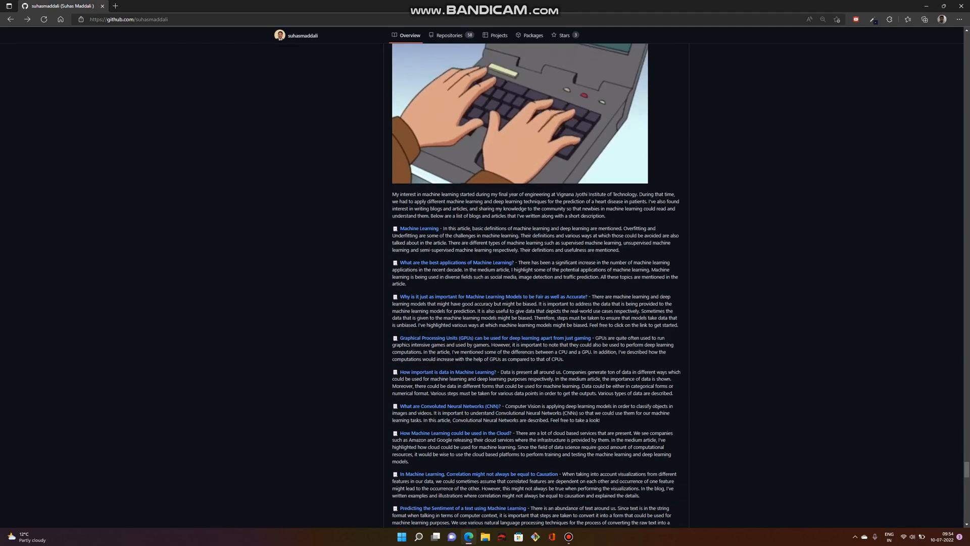
scroll("down", 3)
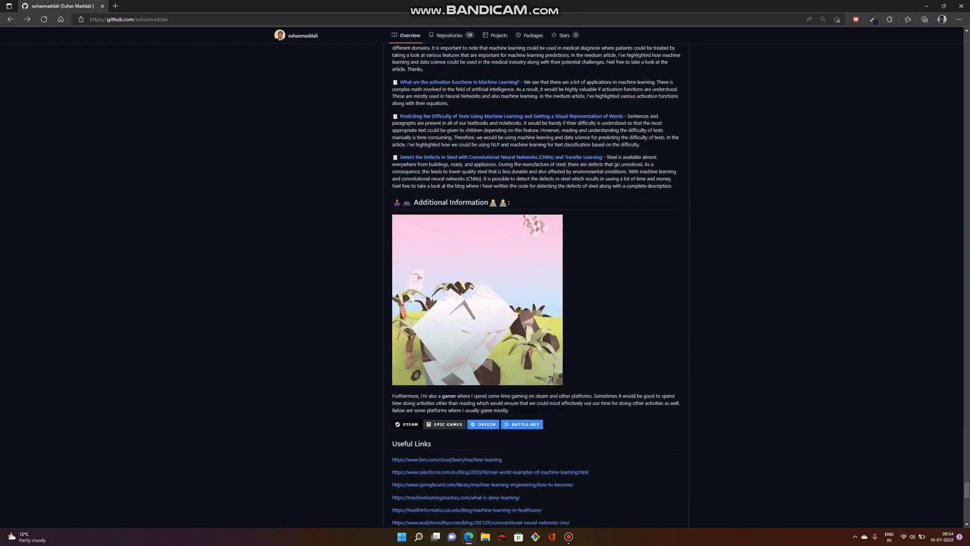
scroll("down", 3)
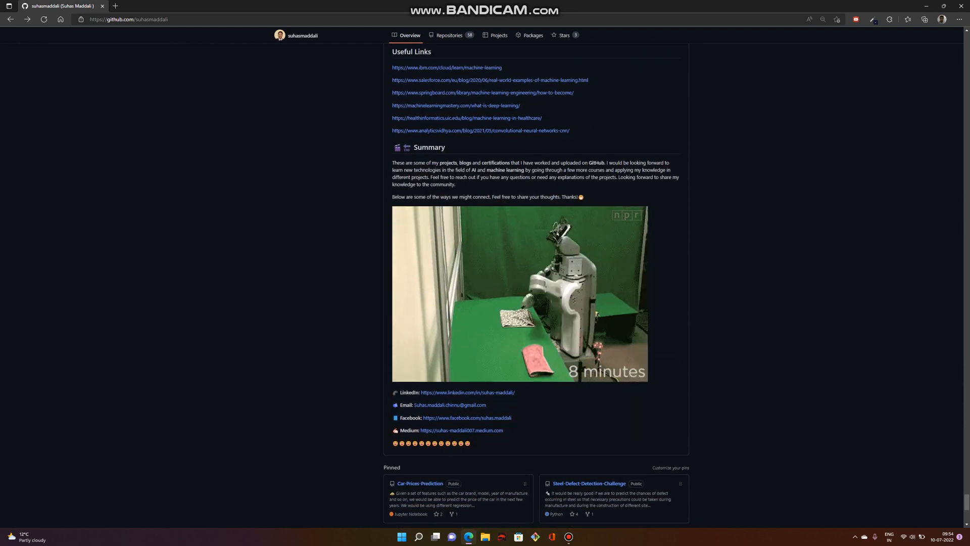